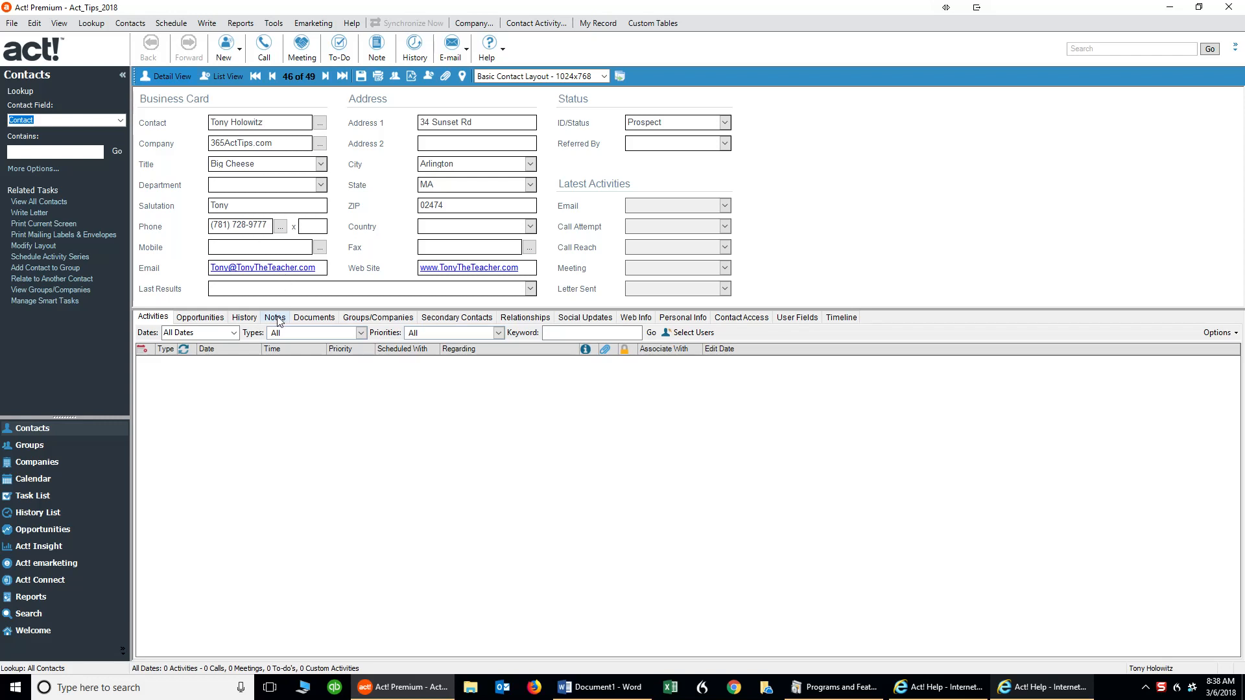
Switch to Tony Holowitz's Notes tab, which is currently empty
left_click(275, 317)
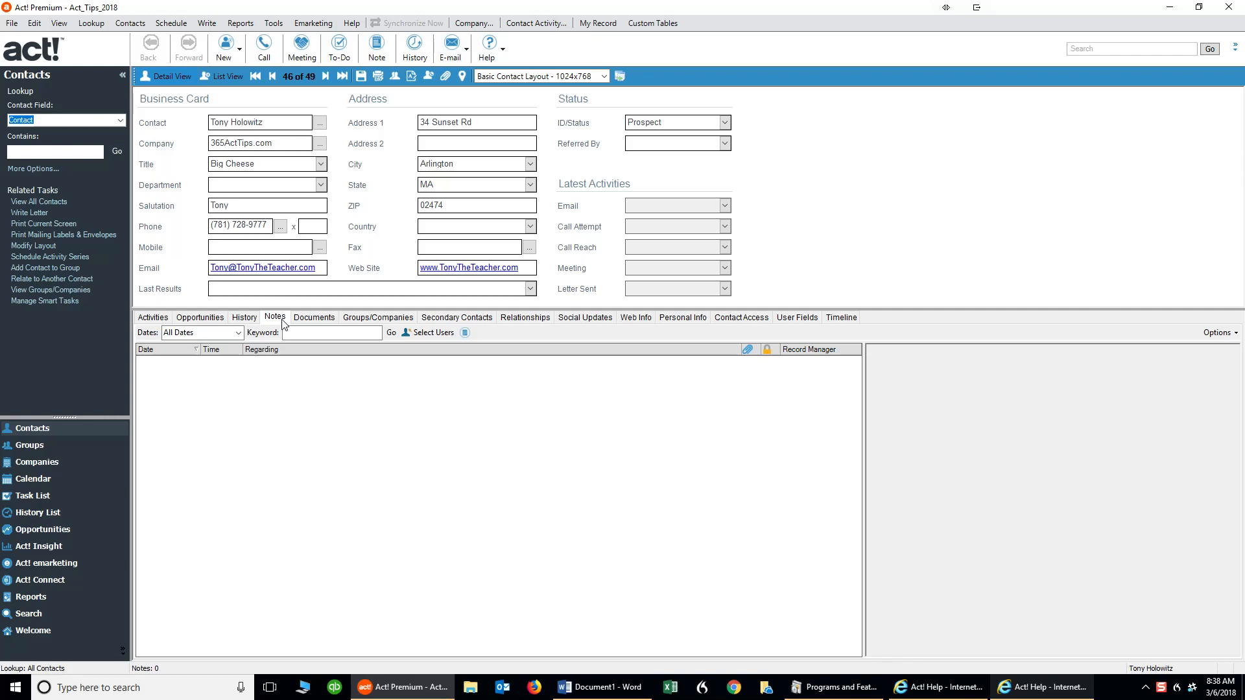
mouse_move(312, 450)
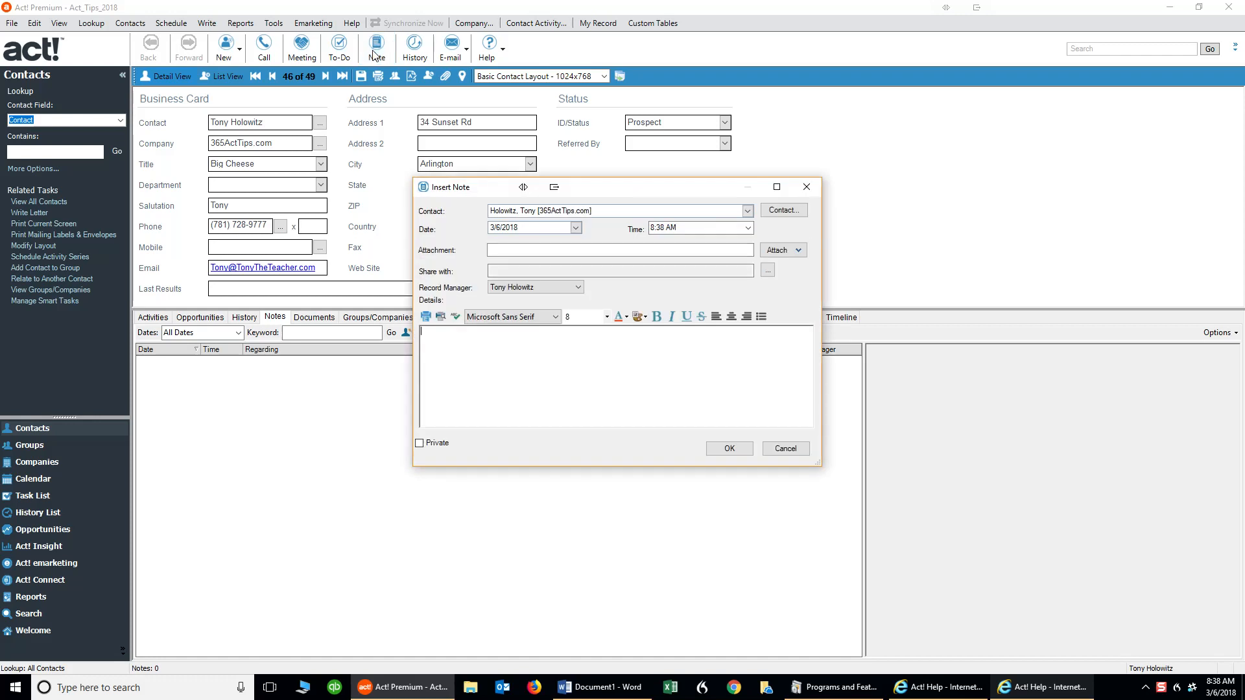
Write the note 'Tony was here' in 18-point red text and save it
type("Tony ws")
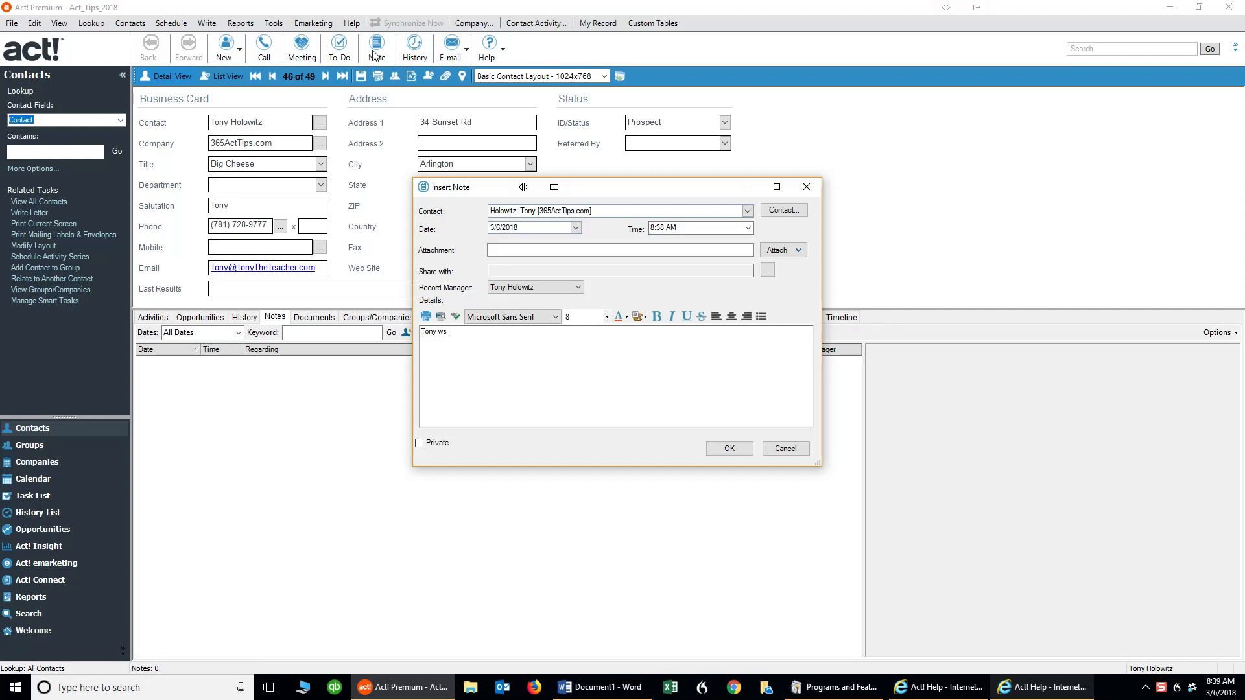
key("Backspace")
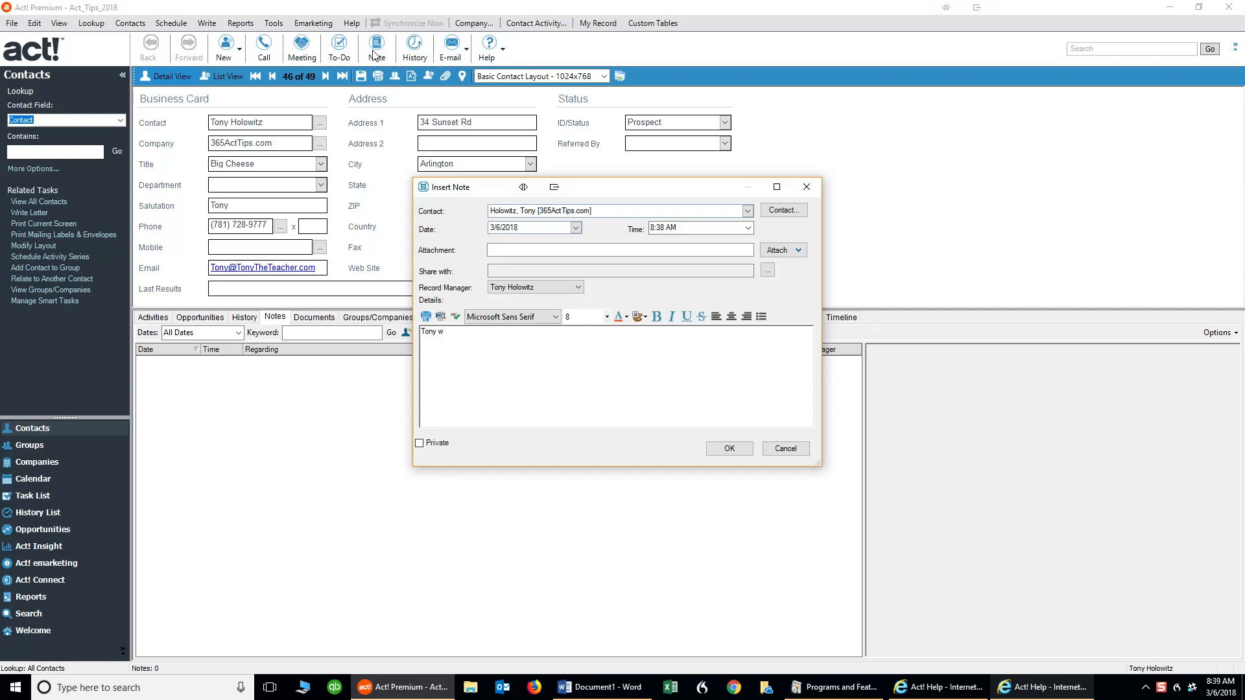
type("as h")
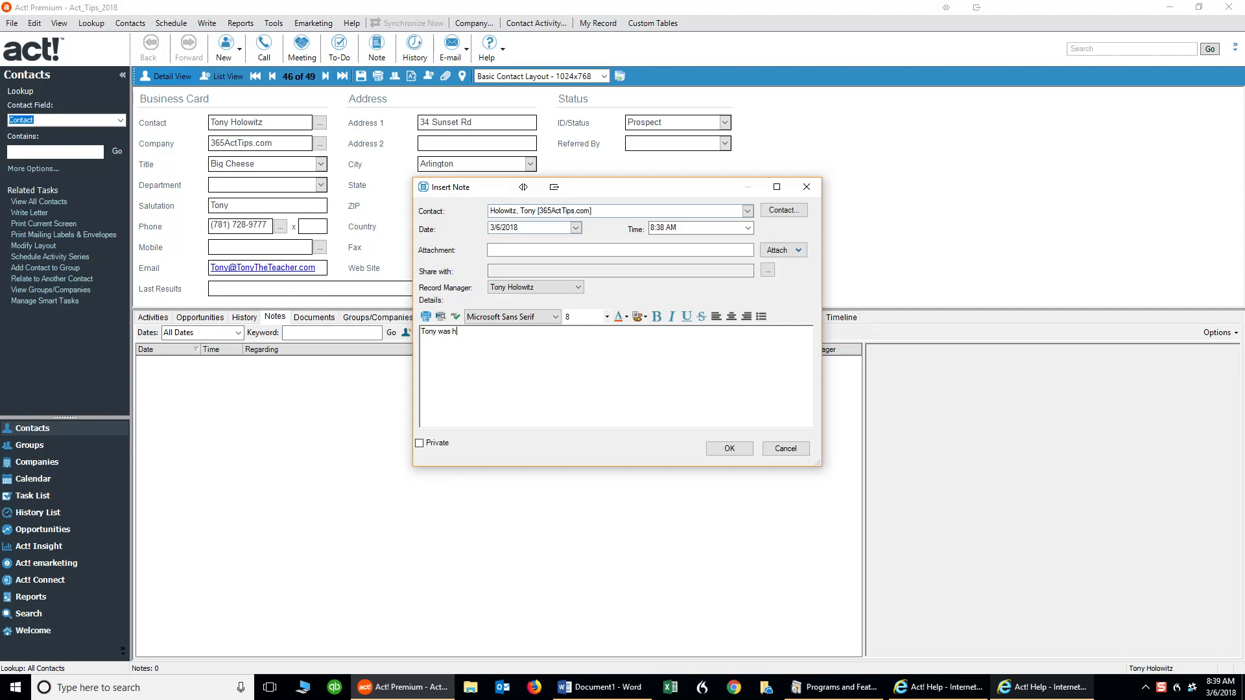
type("ere")
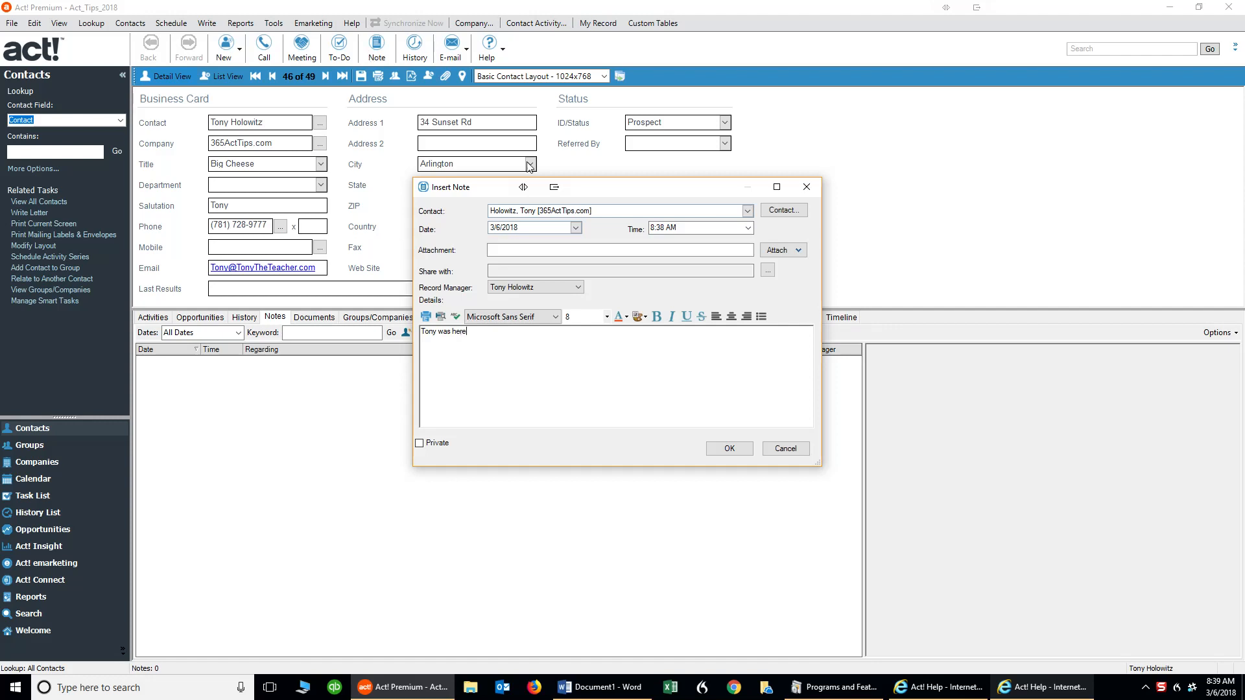
triple_click(443, 331)
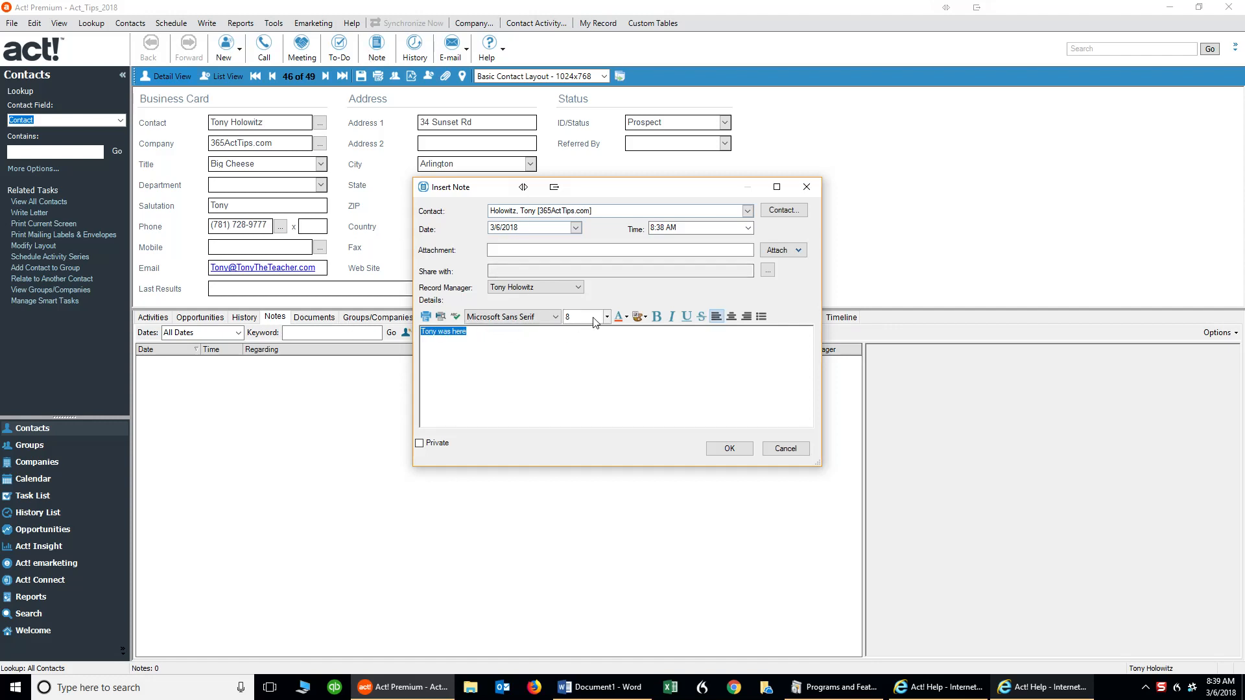
left_click(605, 317)
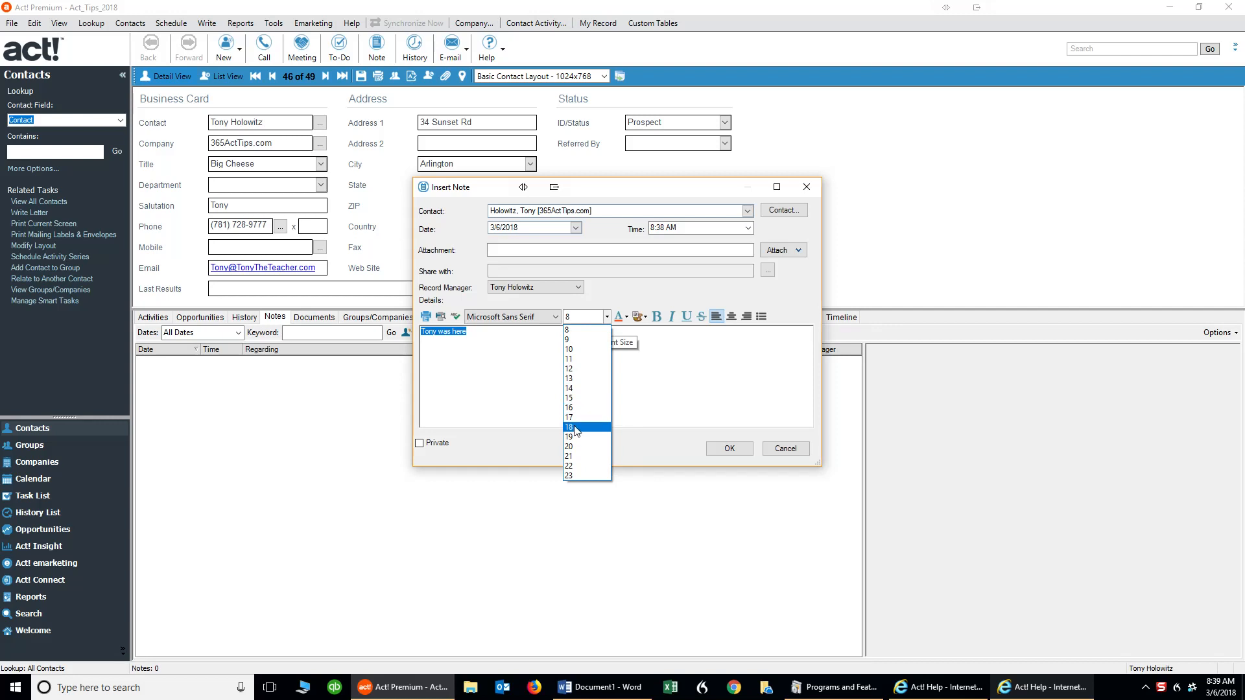
left_click(568, 427)
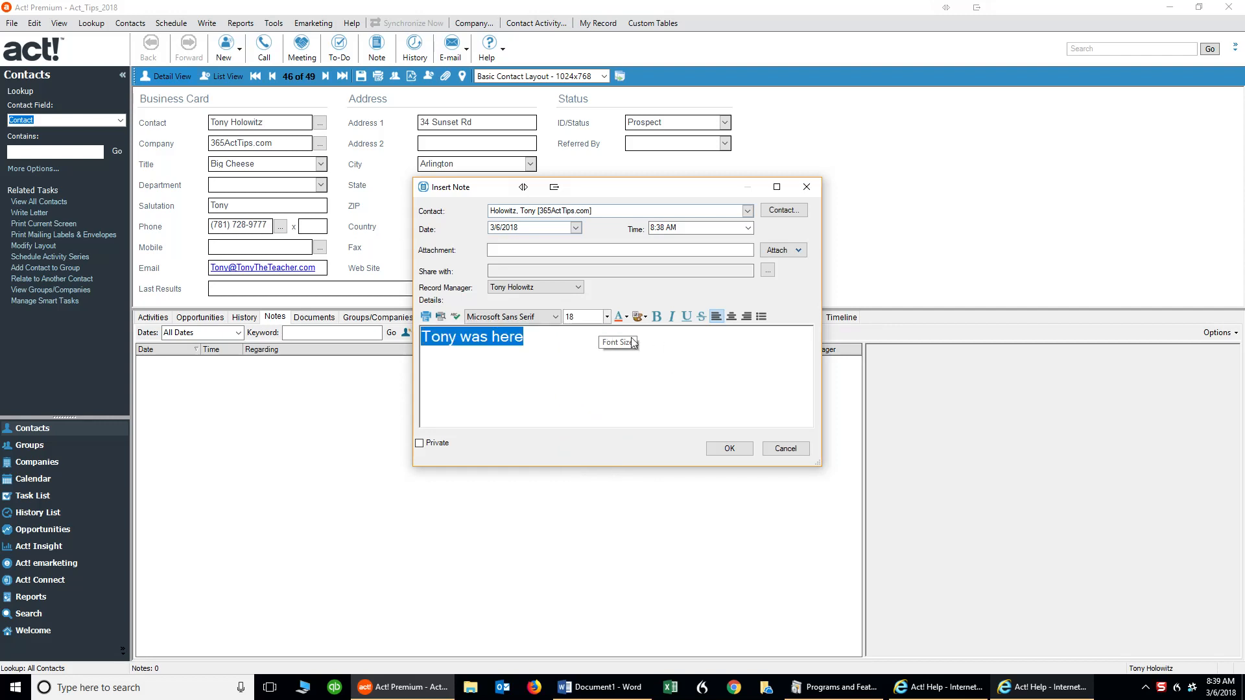
left_click(627, 316)
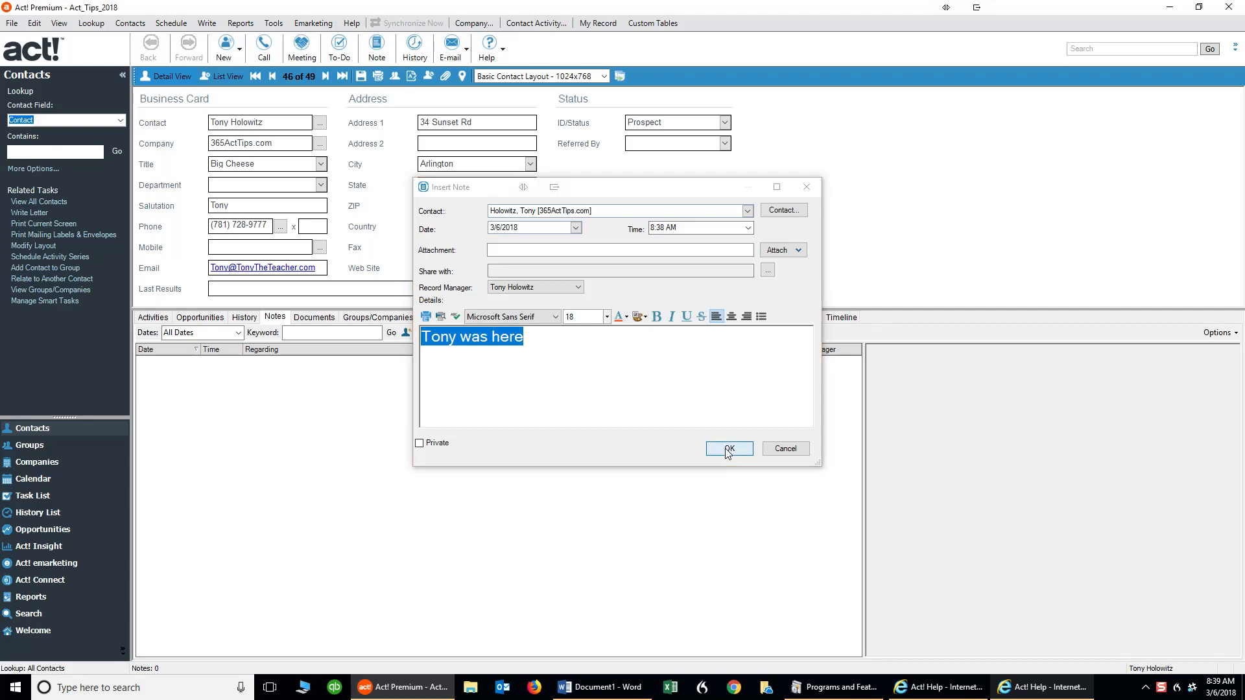
left_click(729, 449)
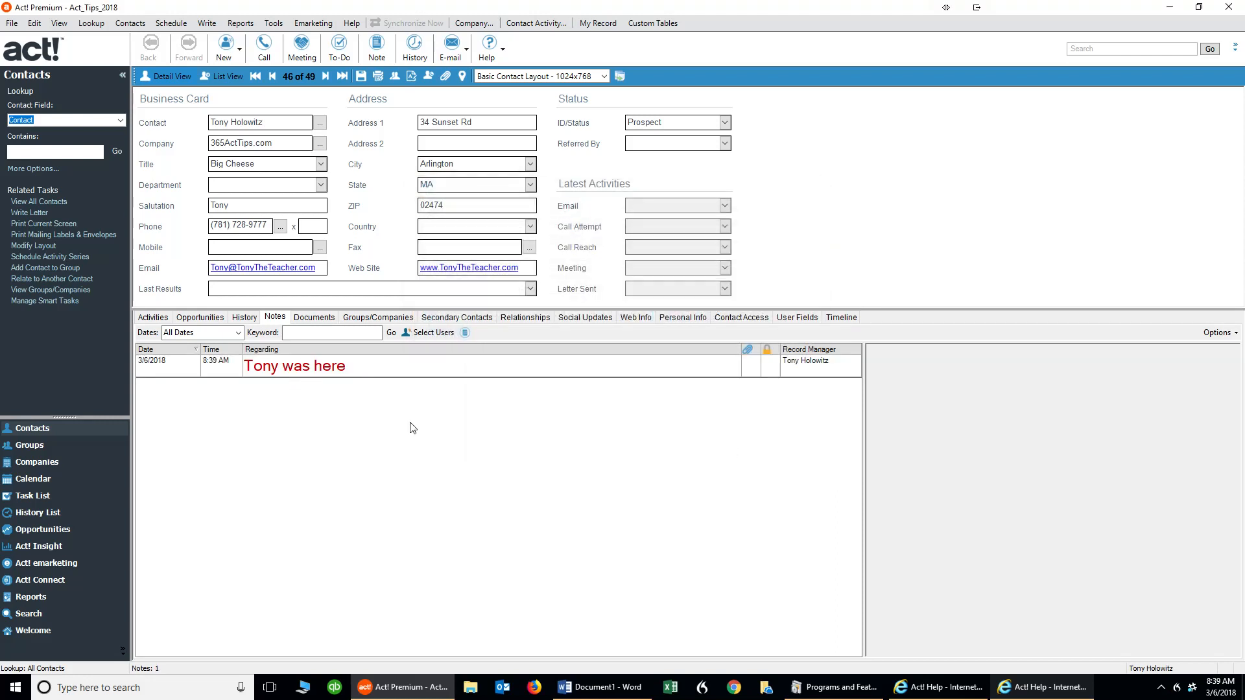
mouse_move(422, 404)
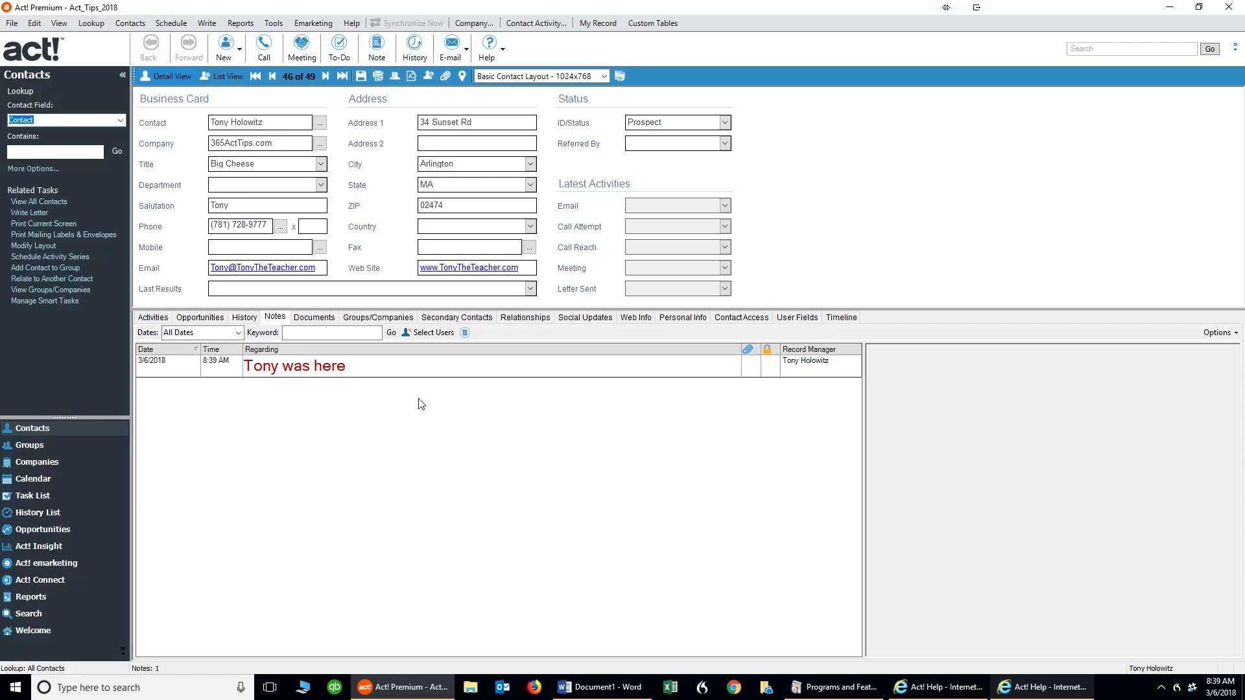
mouse_move(372, 42)
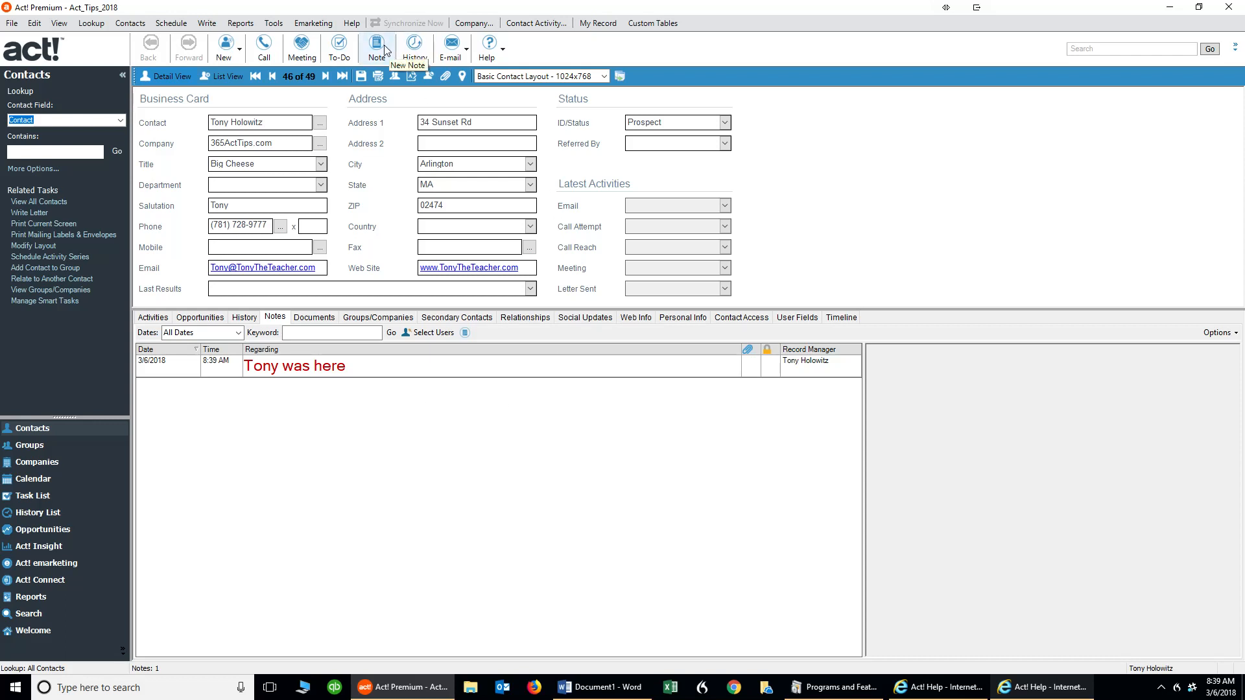
left_click(374, 41)
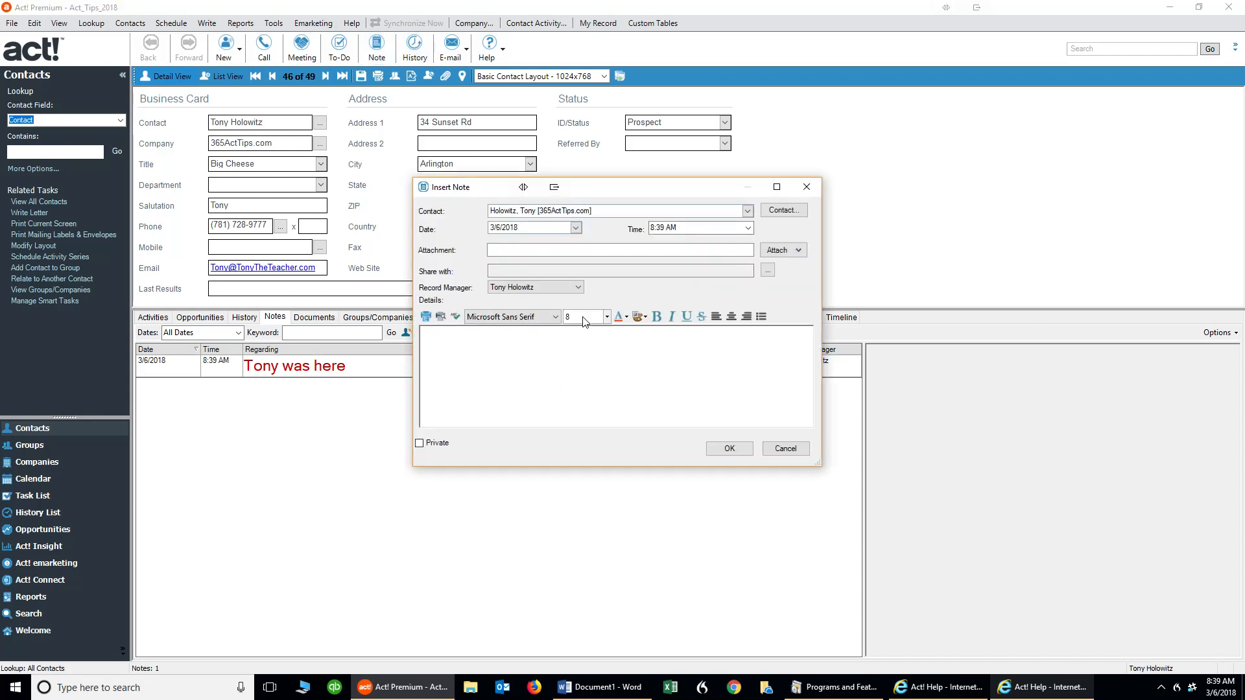
mouse_move(574, 321)
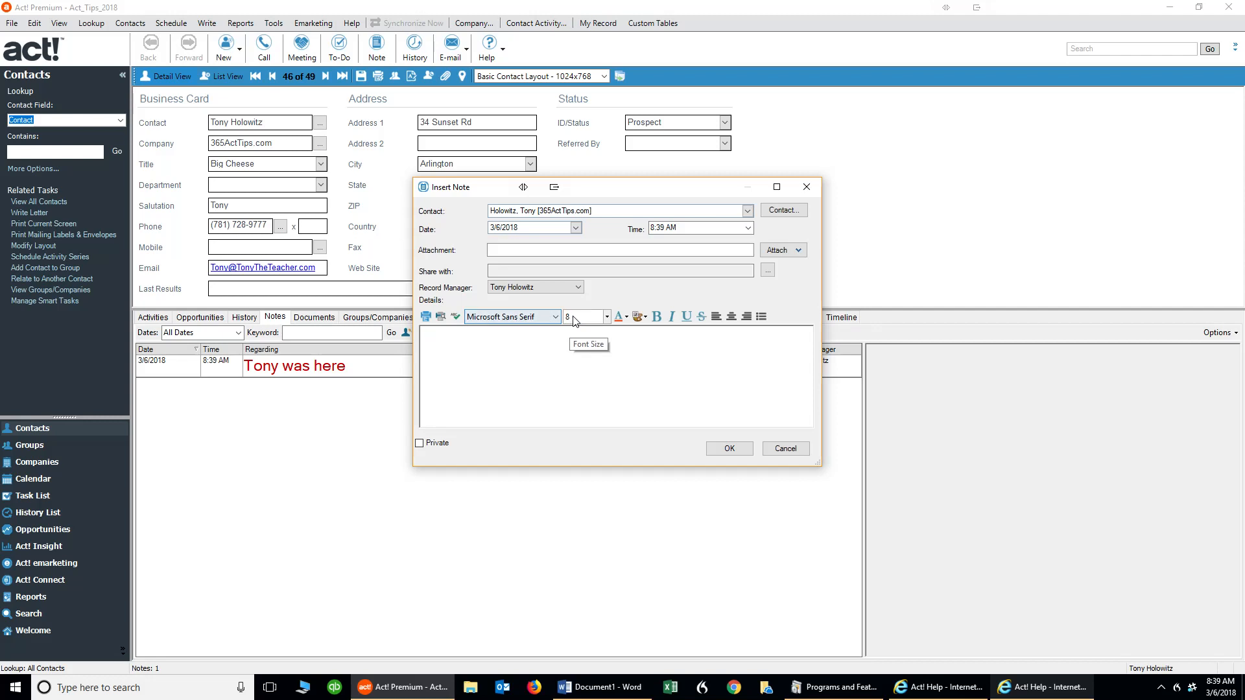
mouse_move(502, 324)
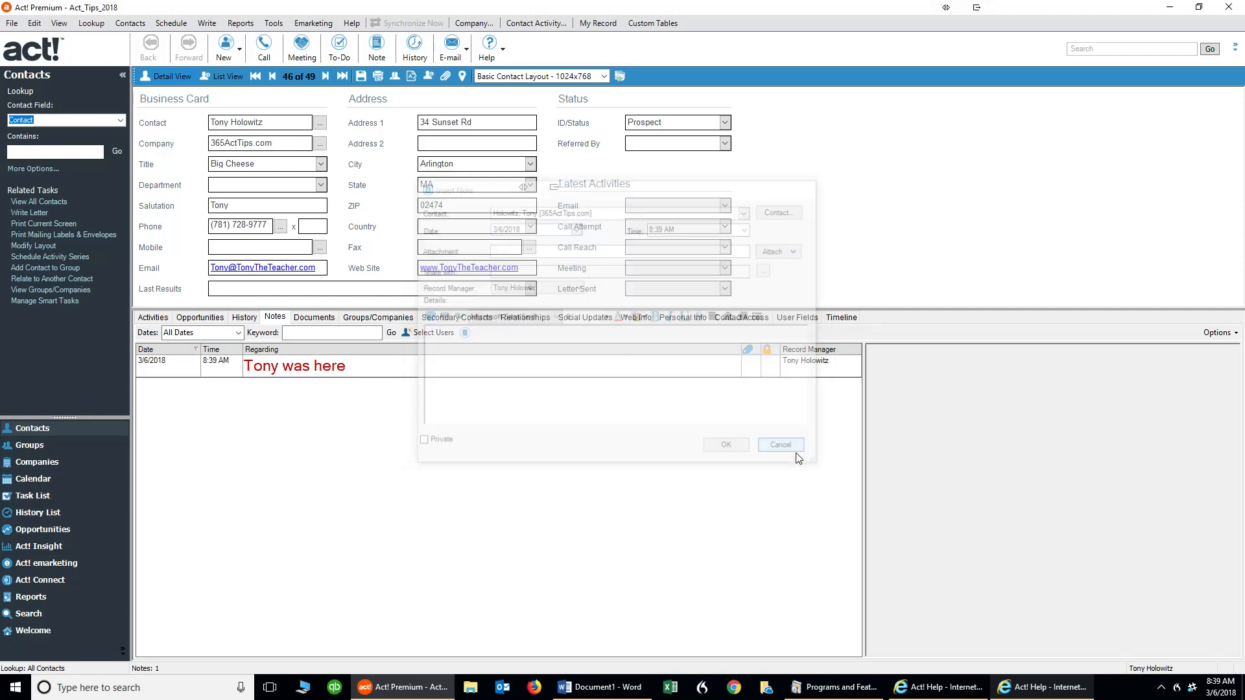
left_click(781, 445)
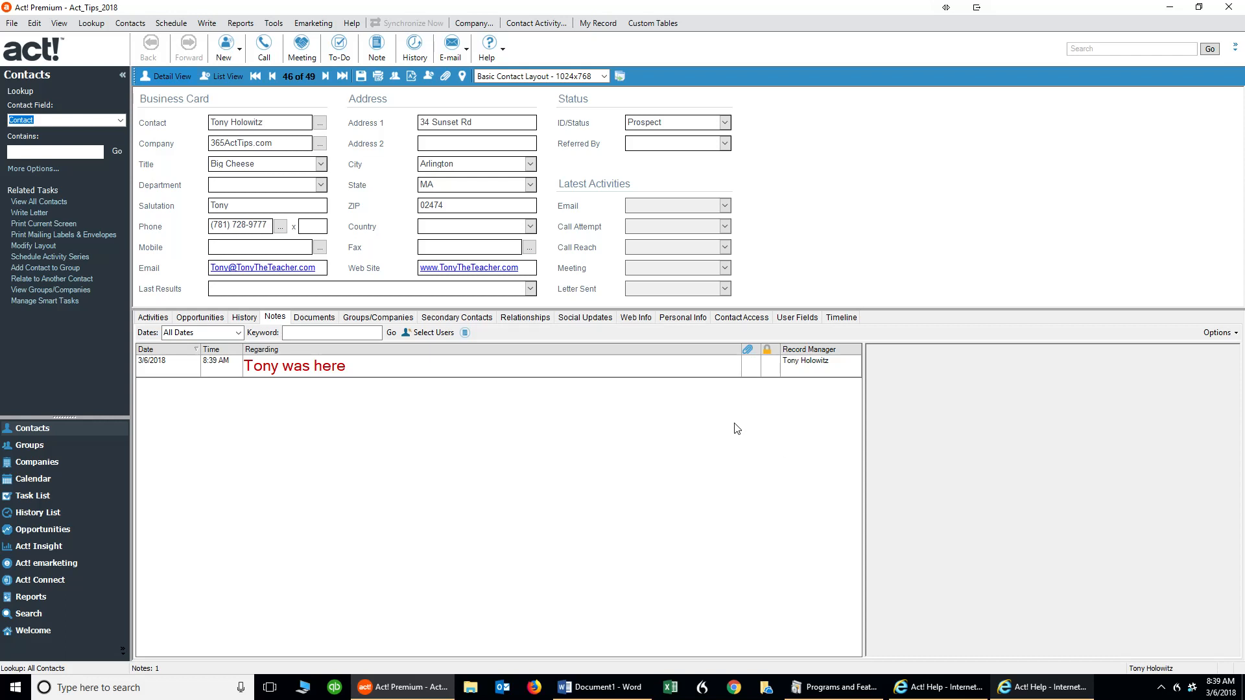
mouse_move(270, 22)
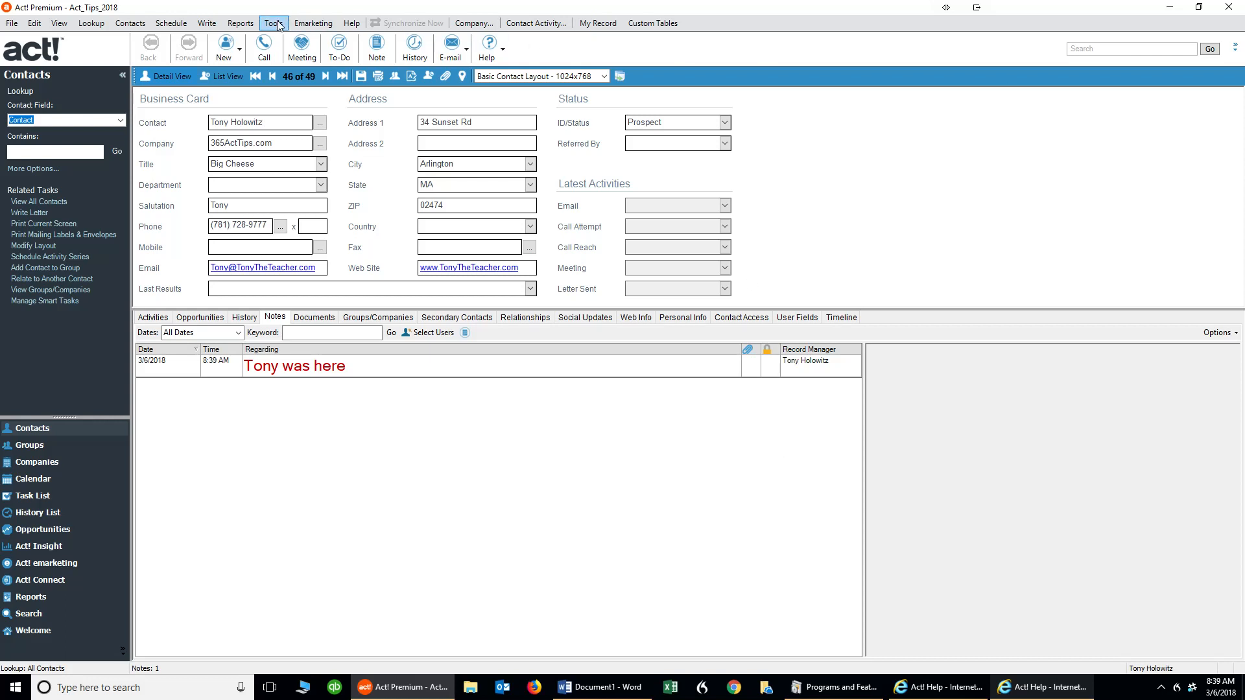
Open the Colors & Fonts preferences and select the Notes Tab view
left_click(291, 23)
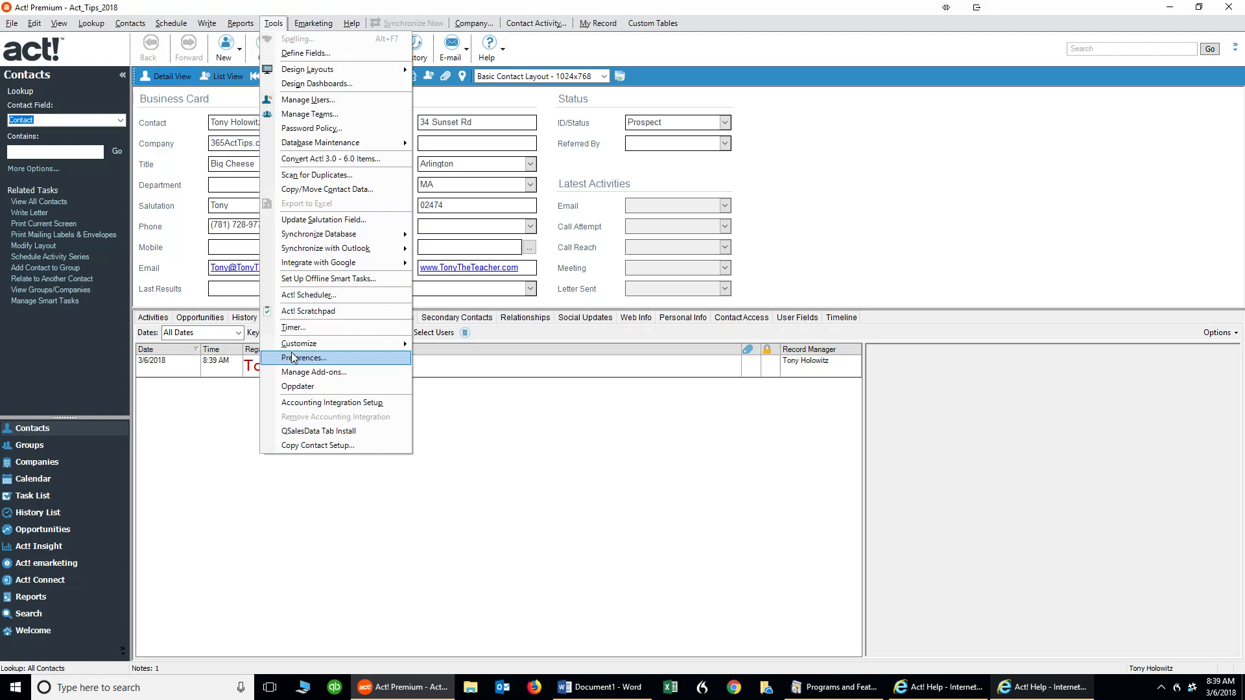
left_click(304, 358)
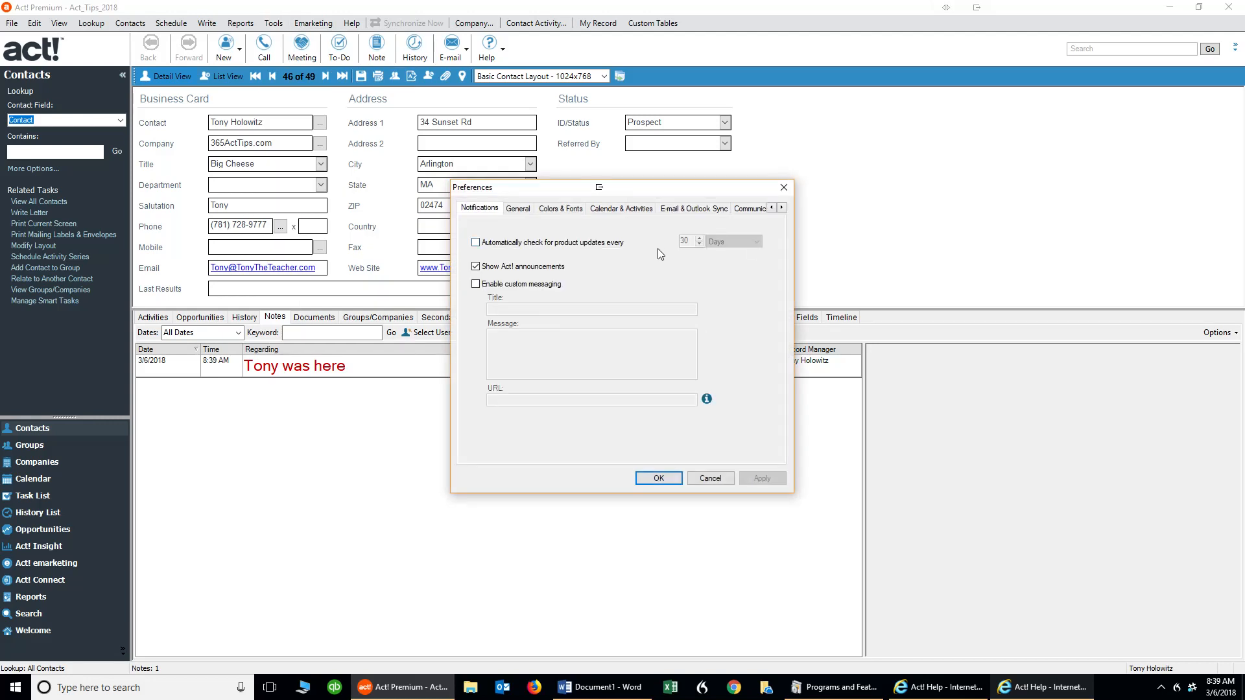
left_click(560, 208)
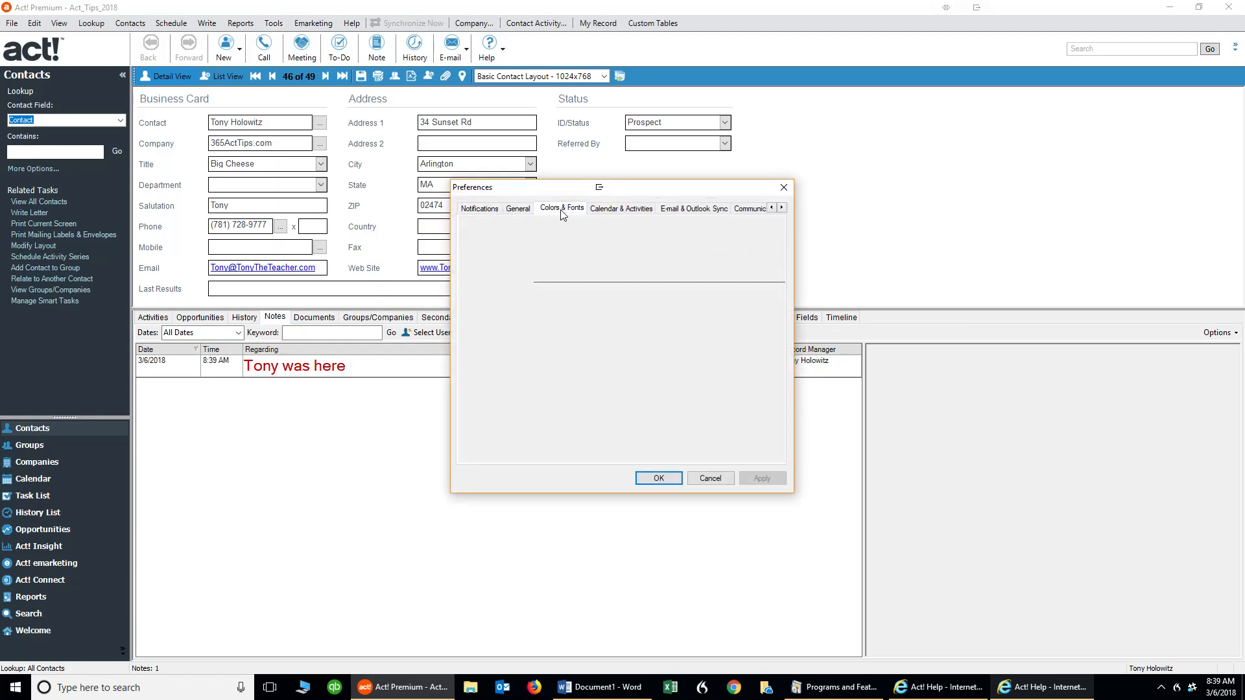
left_click(561, 209)
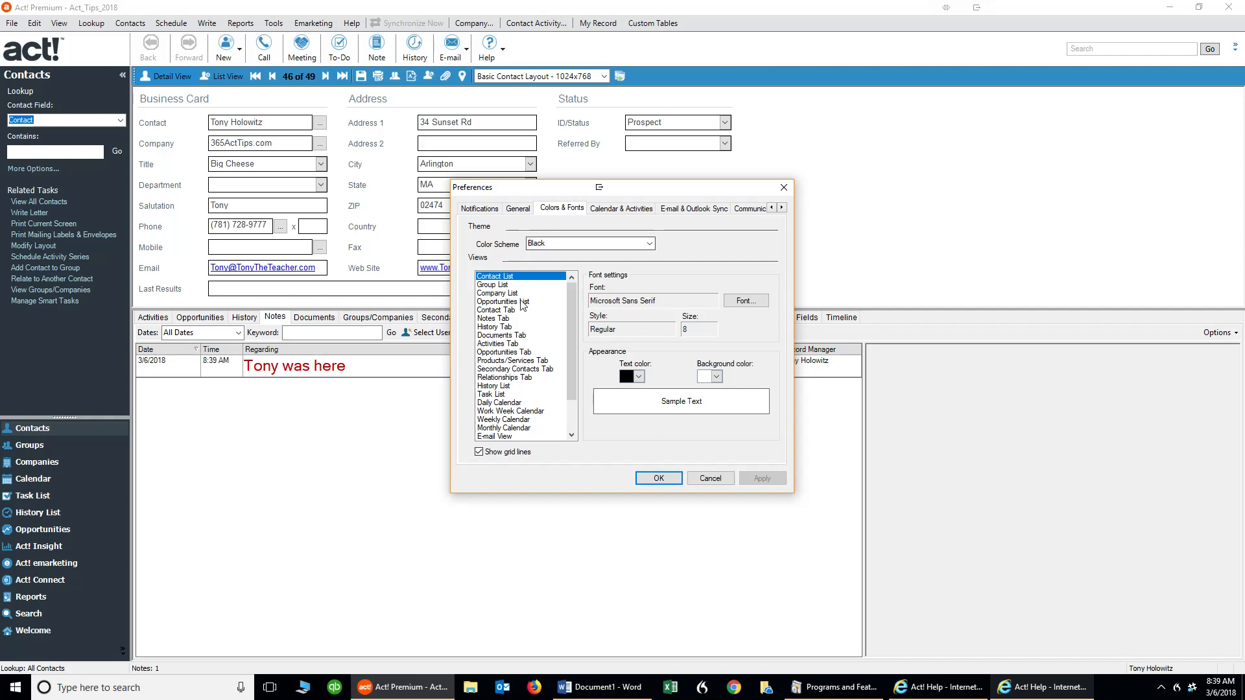
mouse_move(565, 384)
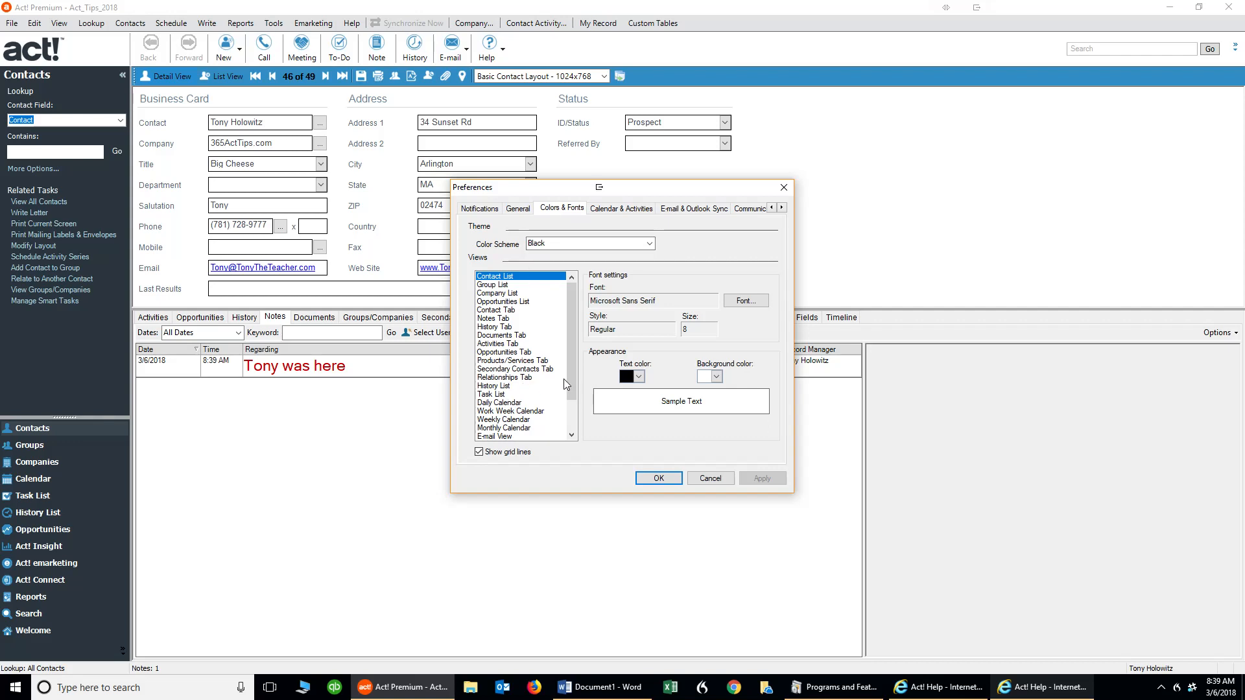
mouse_move(571, 382)
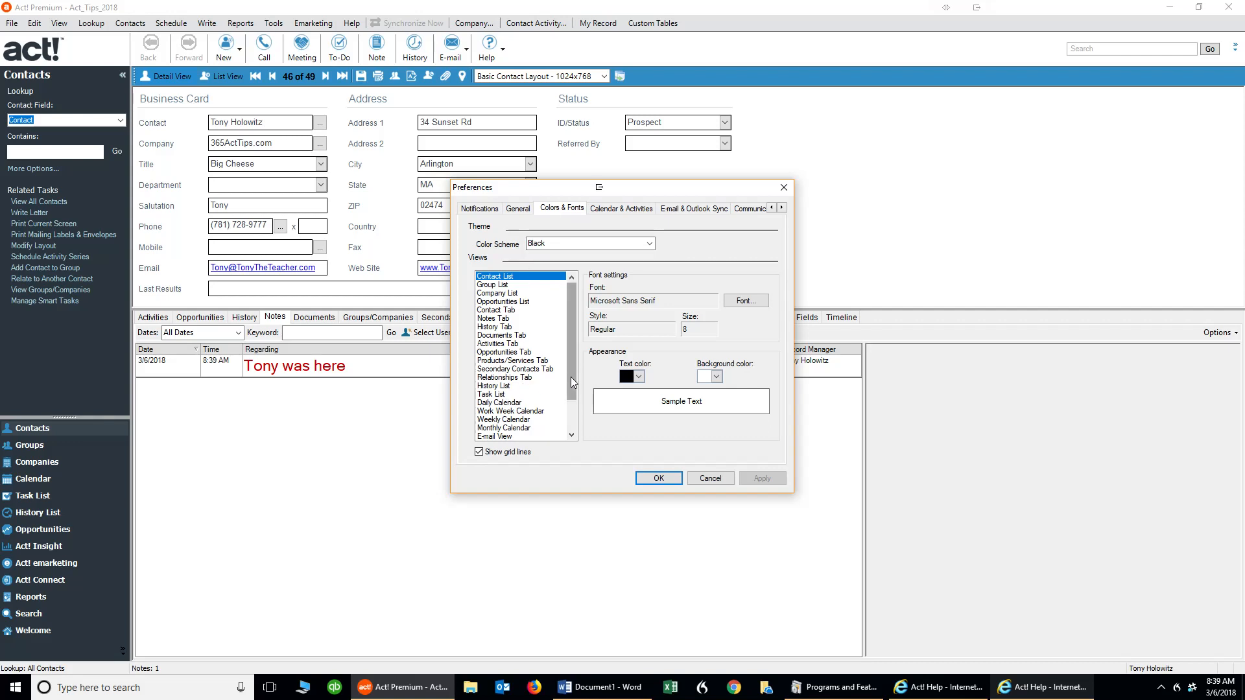
mouse_move(480, 332)
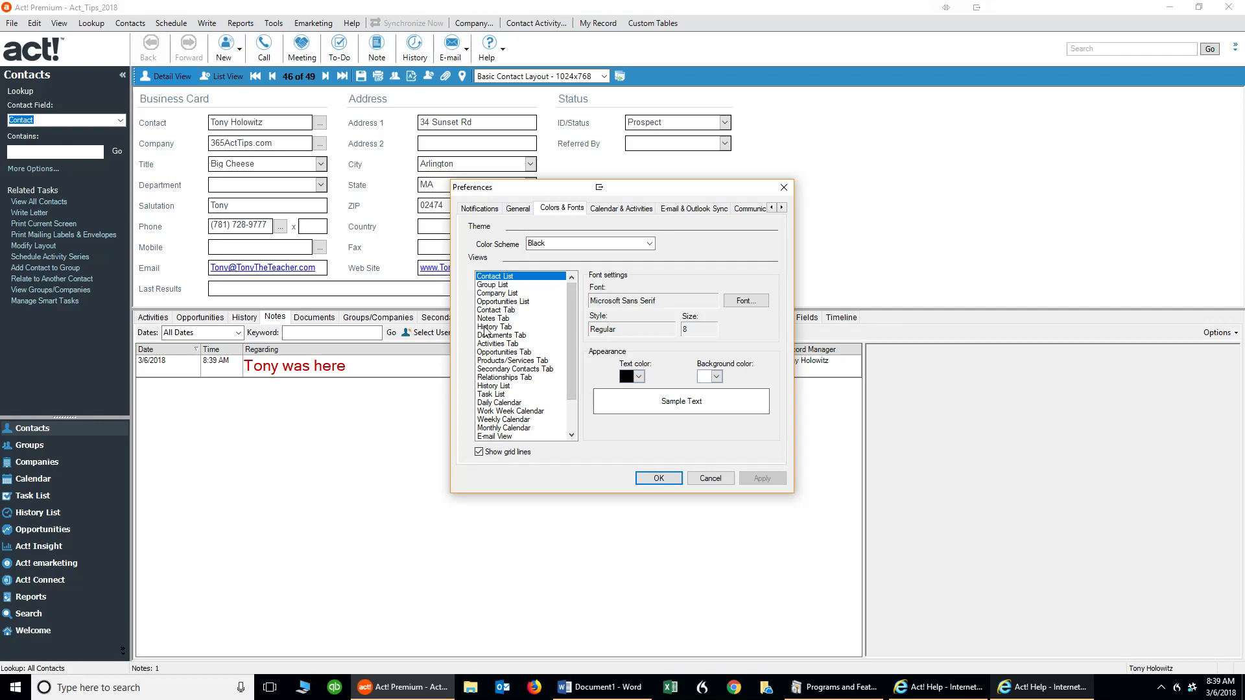
left_click(494, 318)
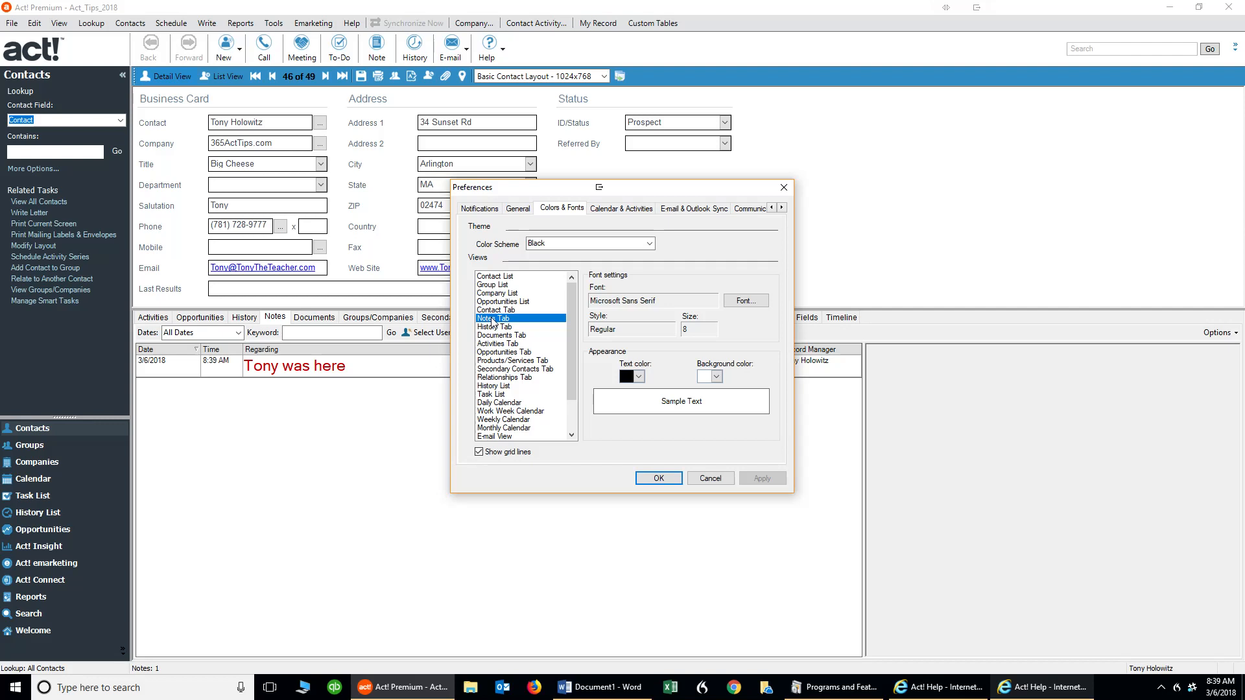
mouse_move(565, 346)
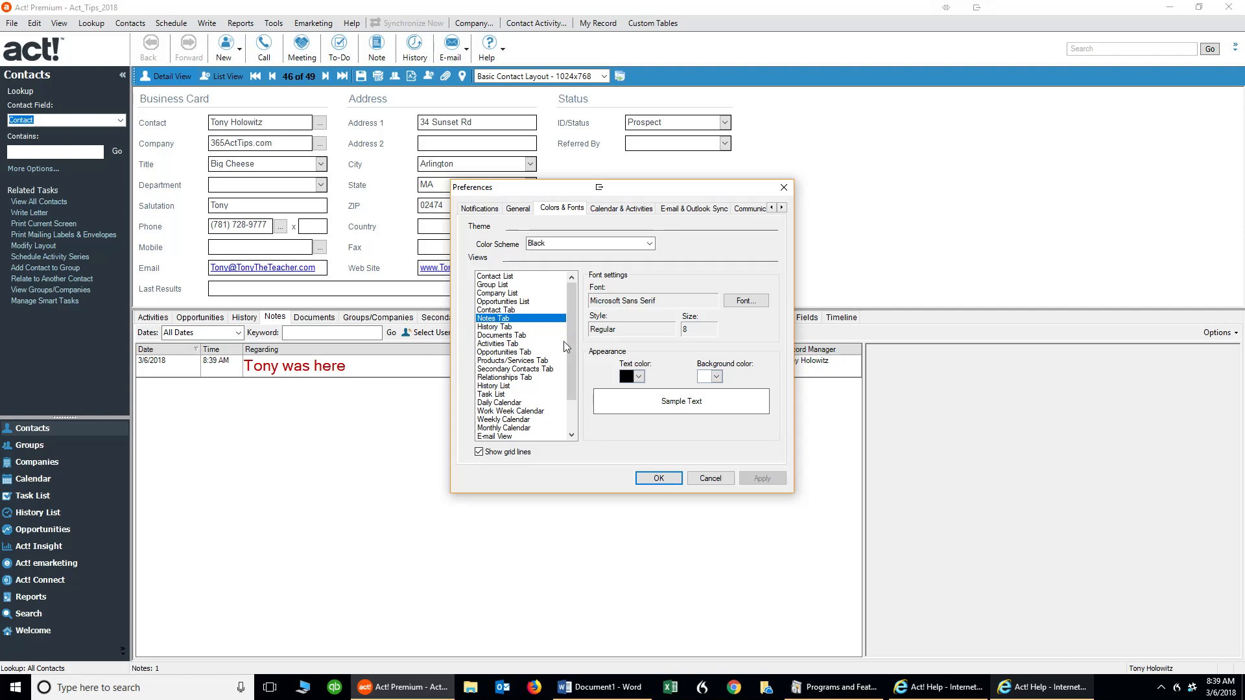
mouse_move(555, 372)
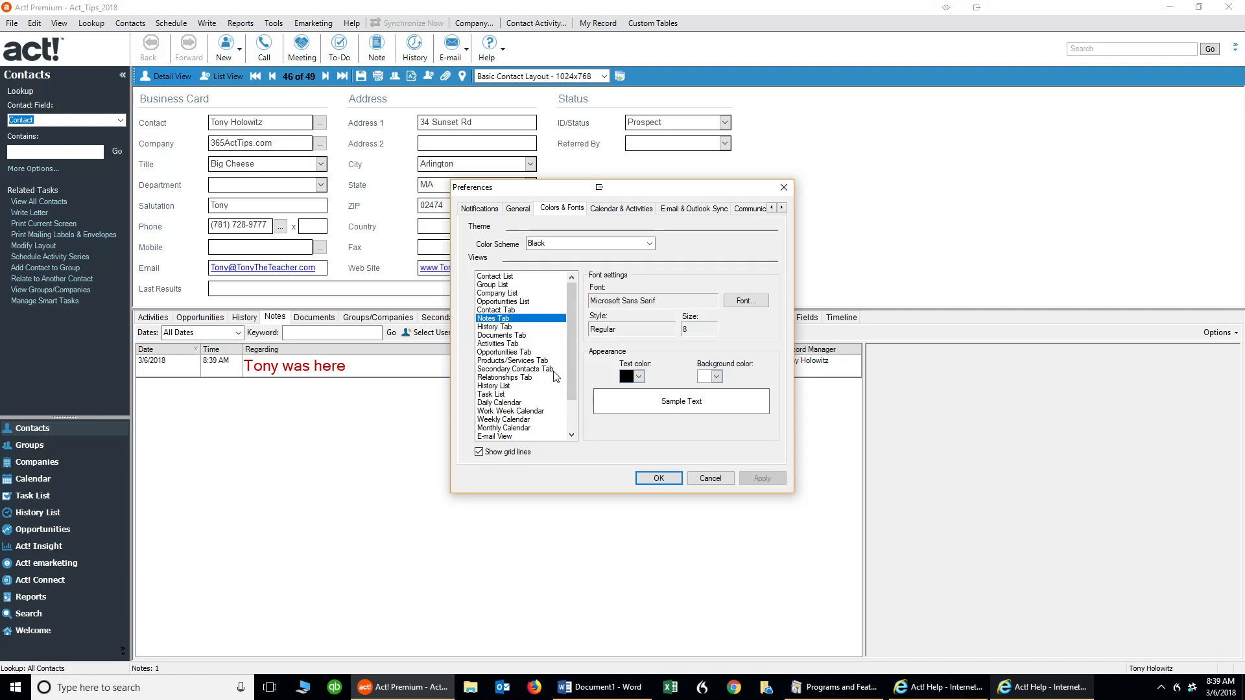
scroll("down", 3)
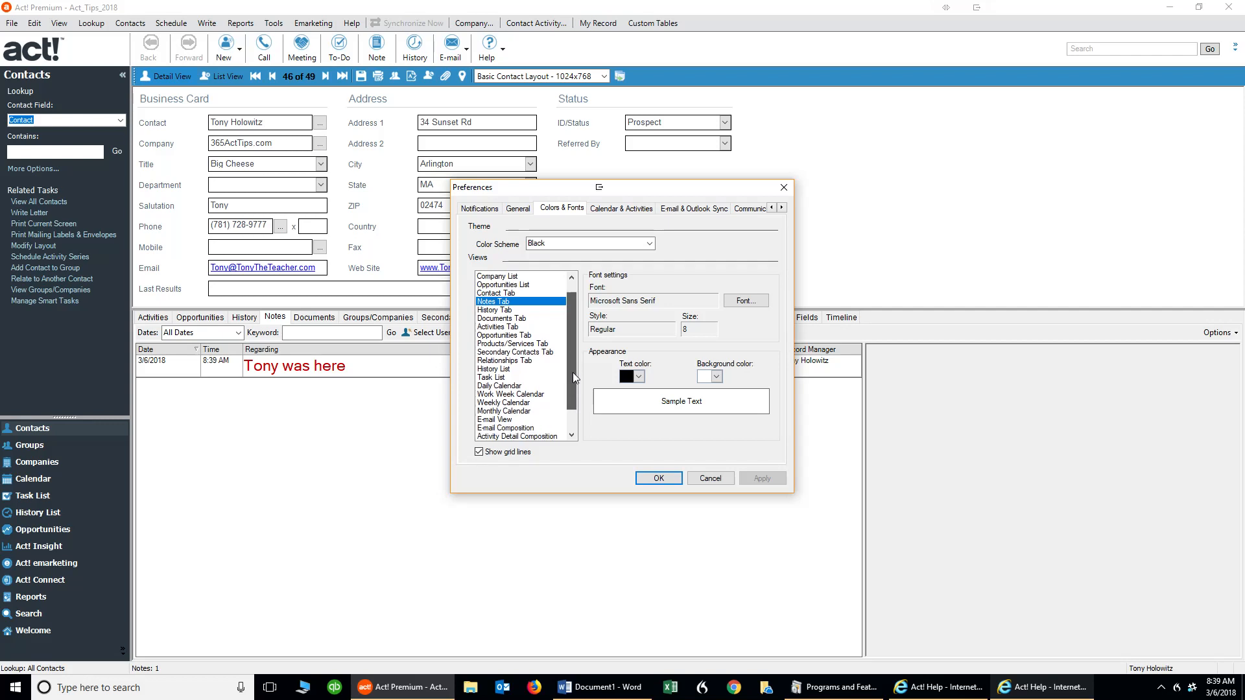
scroll("down", 3)
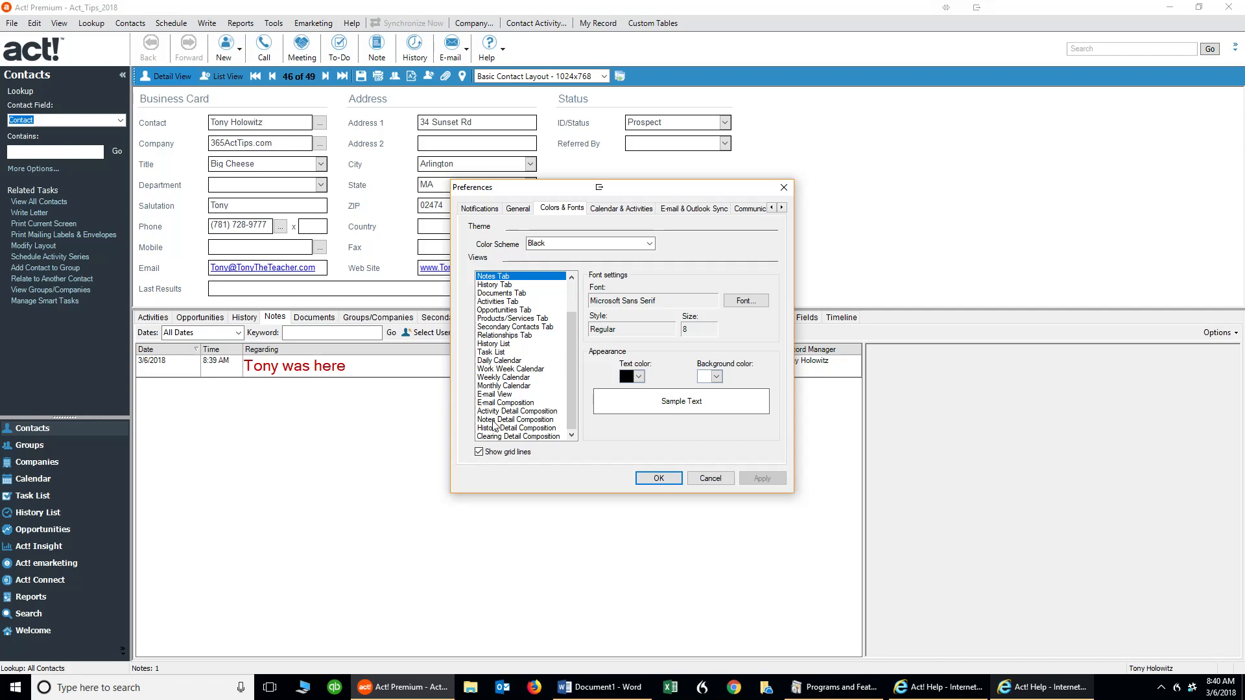
Set Notes Detail Composition to orange bold italic Monotype Corsiva 16, and save preferences
left_click(515, 420)
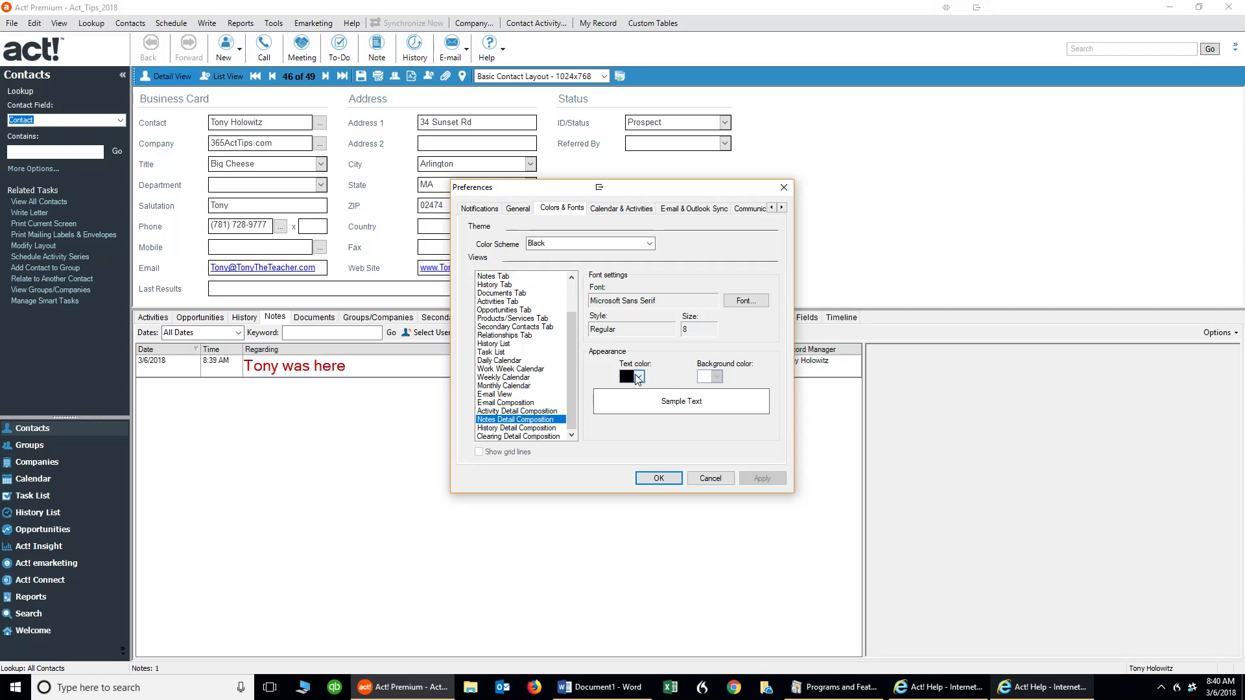
left_click(638, 376)
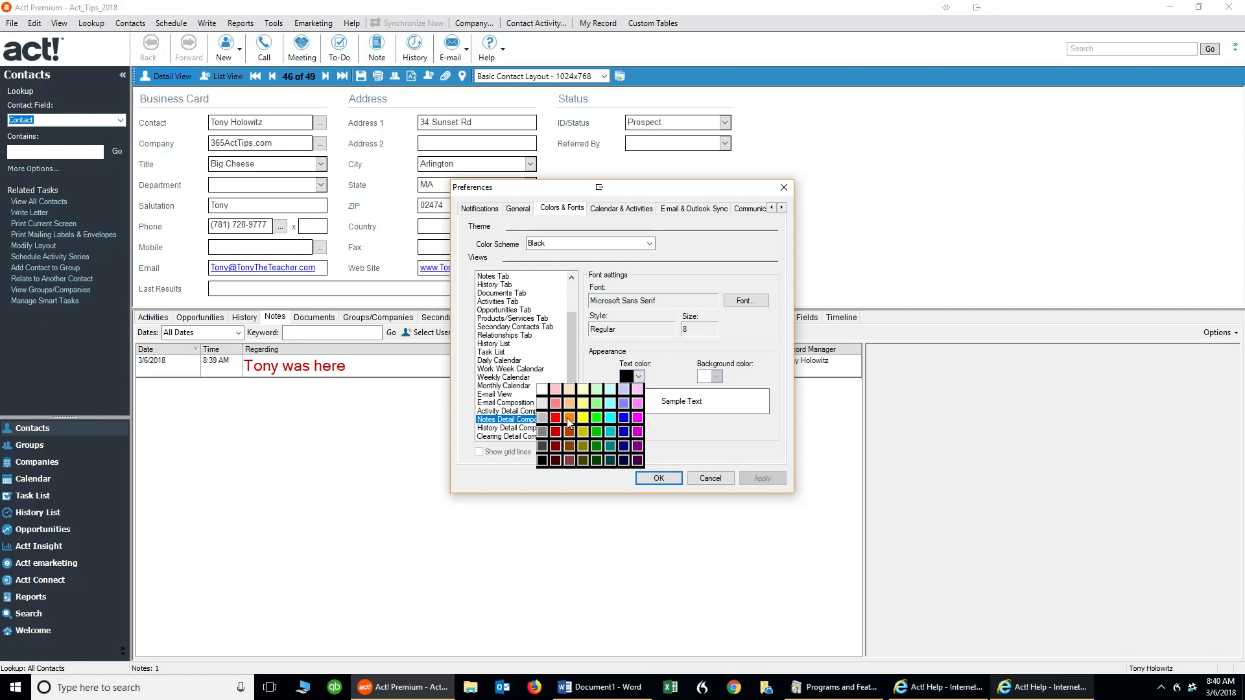
left_click(566, 419)
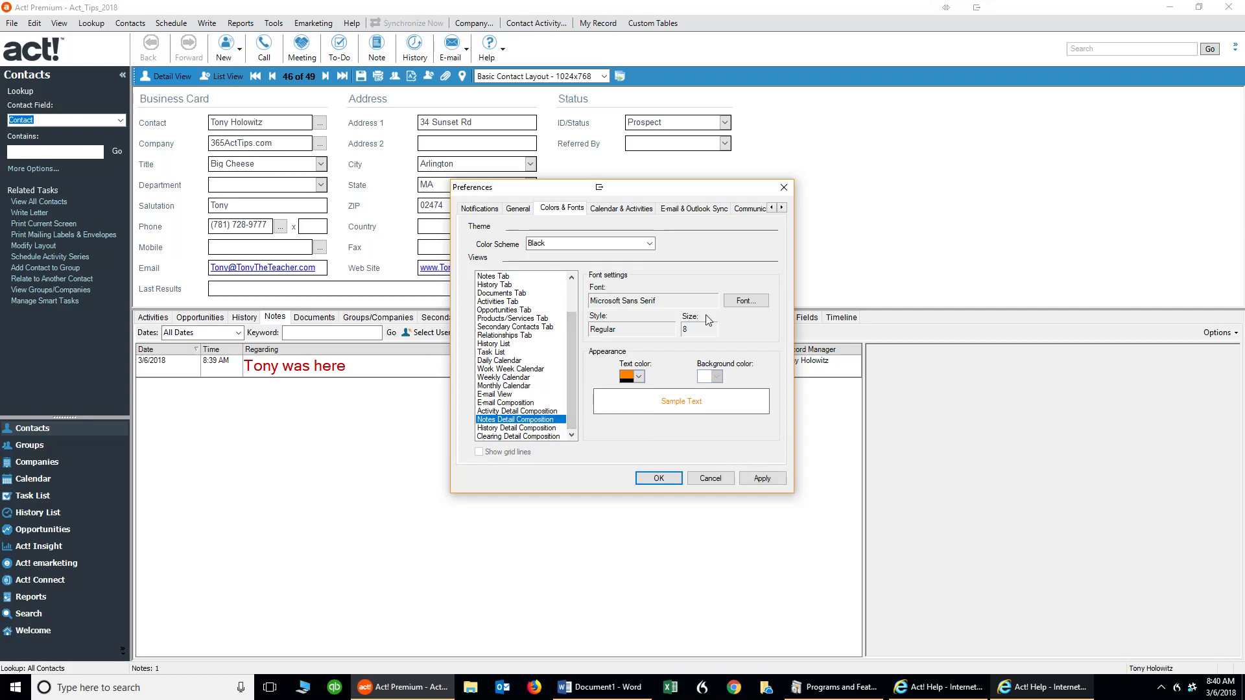
left_click(746, 300)
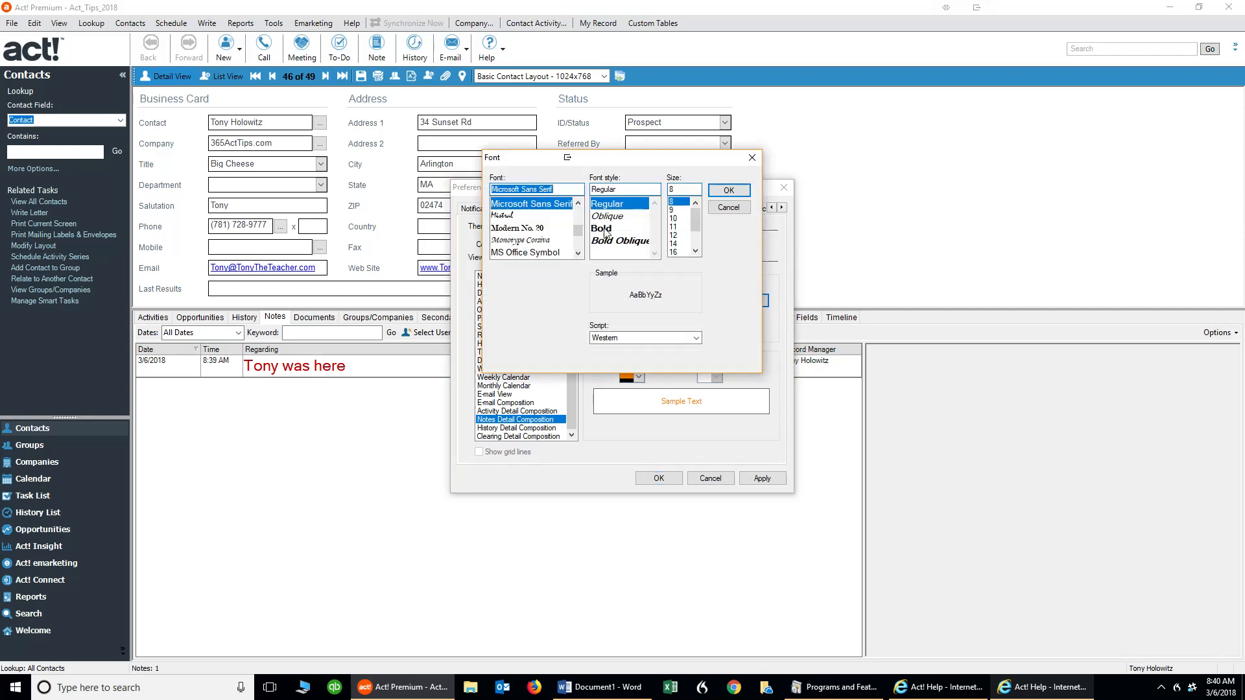
left_click(596, 228)
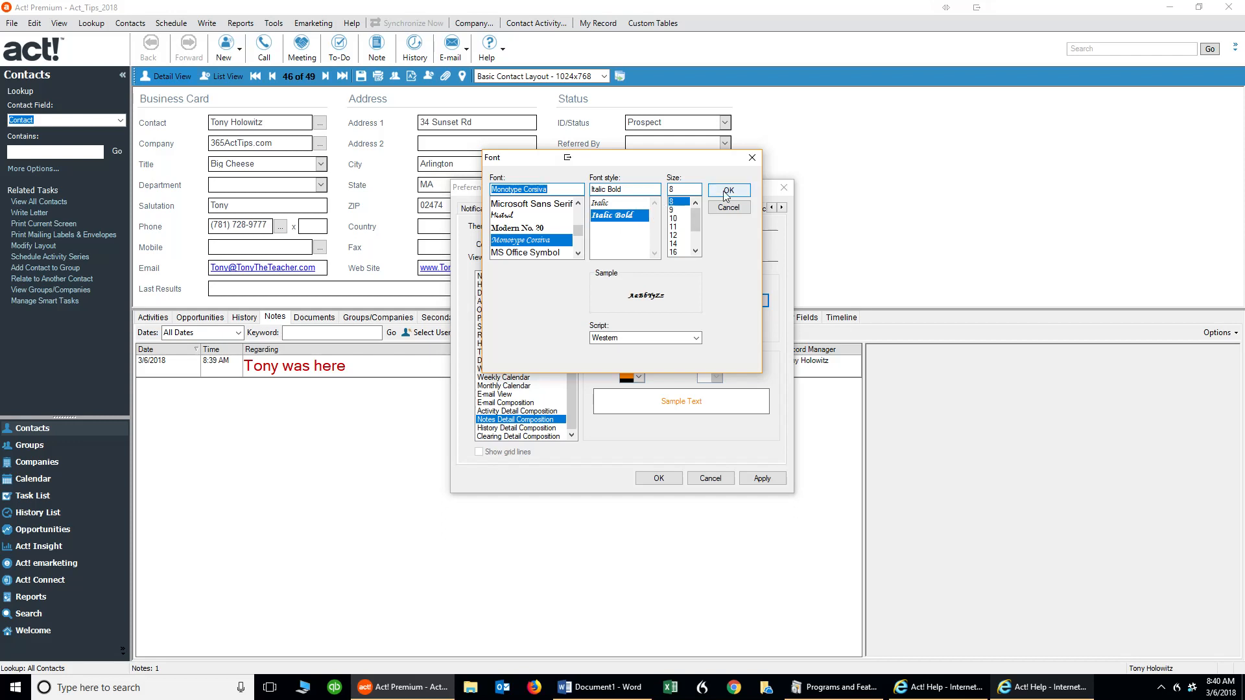
left_click(679, 250)
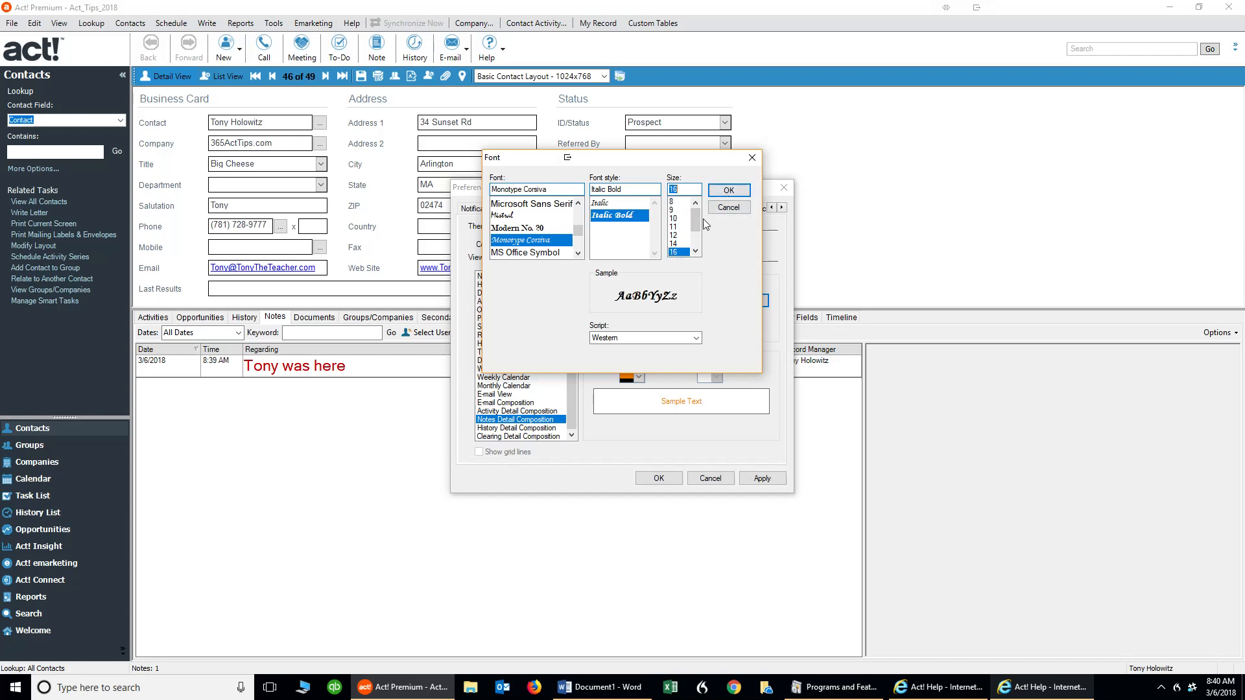
left_click(728, 190)
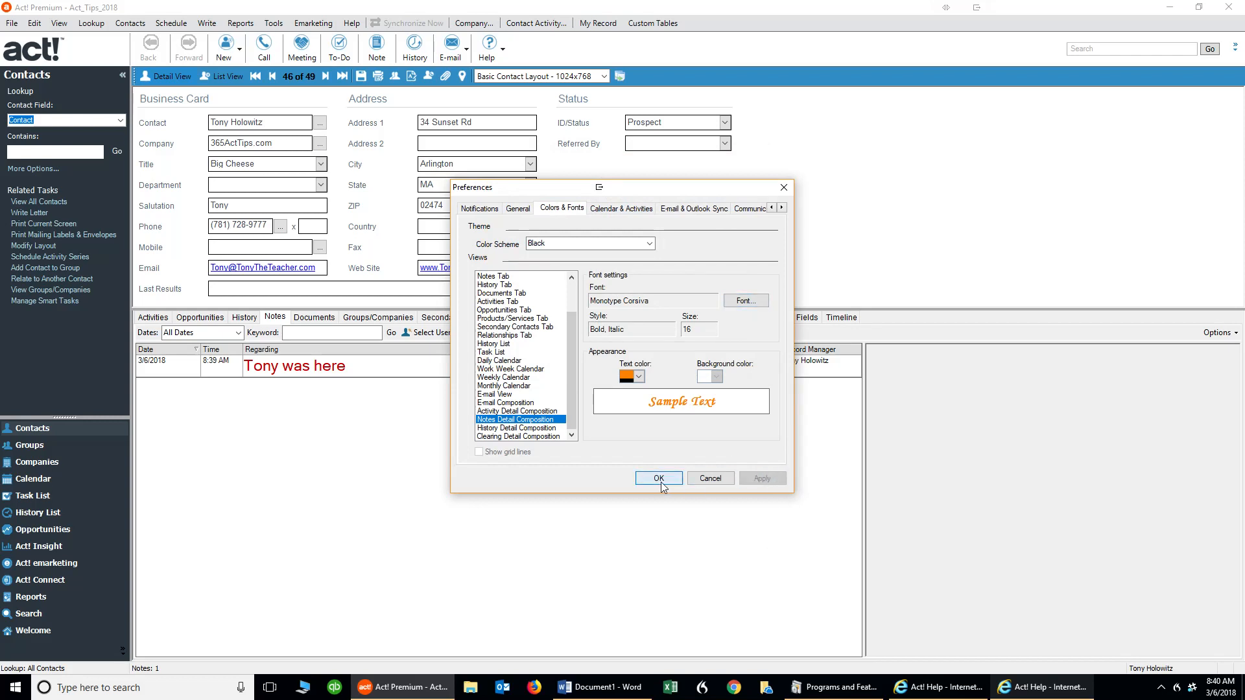
left_click(658, 479)
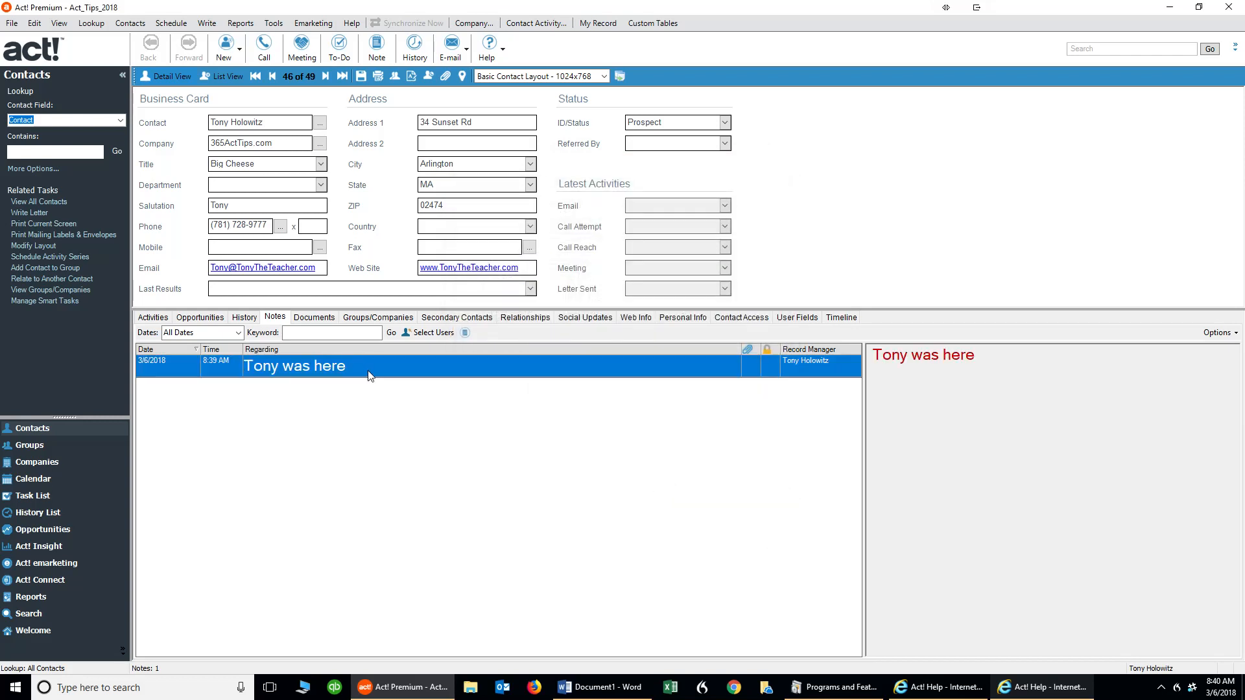
mouse_move(419, 364)
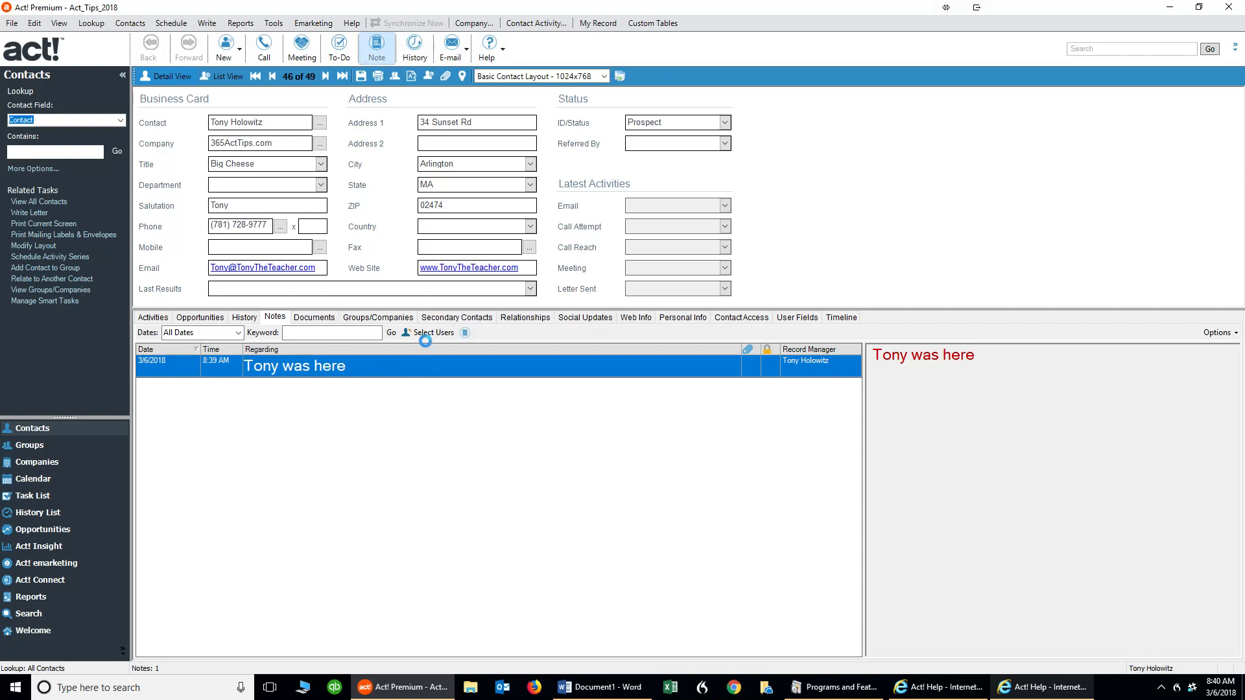
Add and save a new note reading 'Anything Here' for the contact
left_click(377, 44)
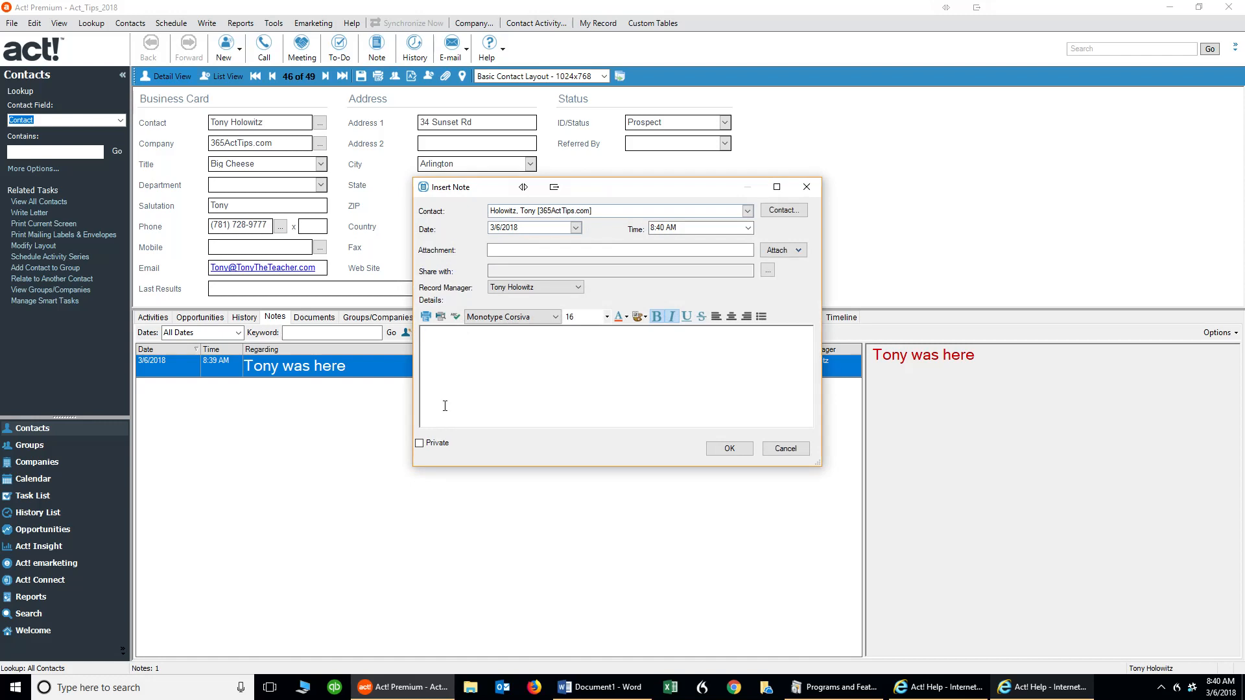
type("Any")
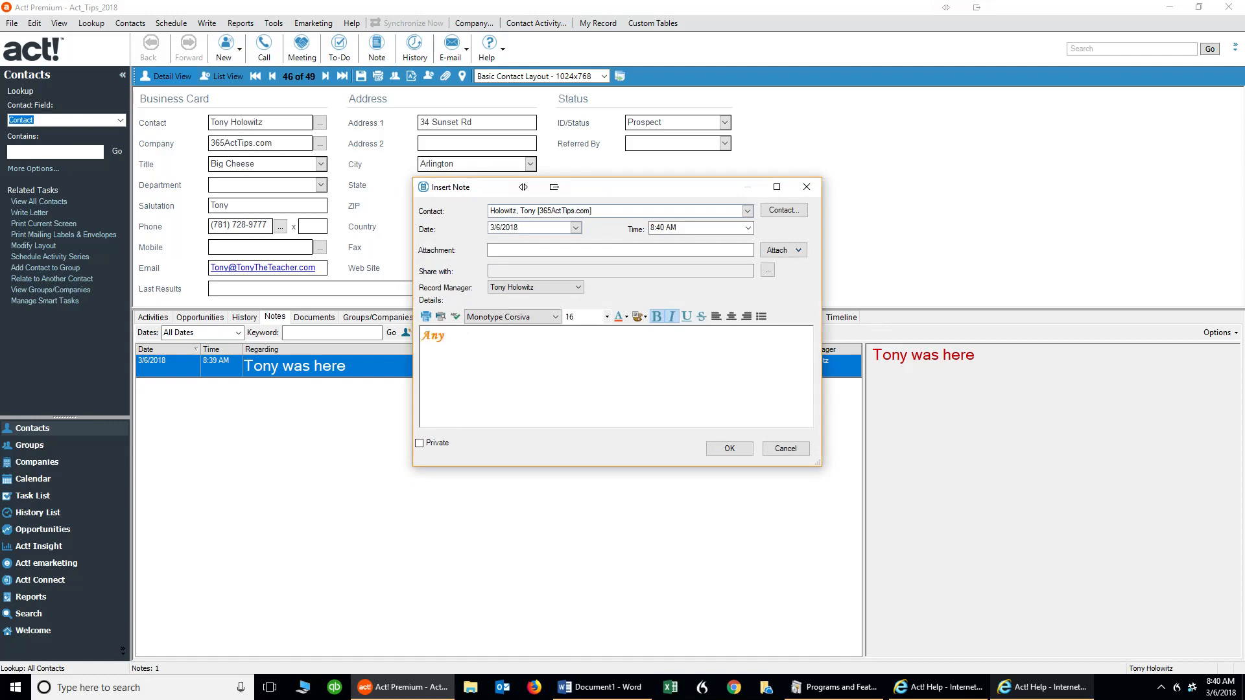
type("thing")
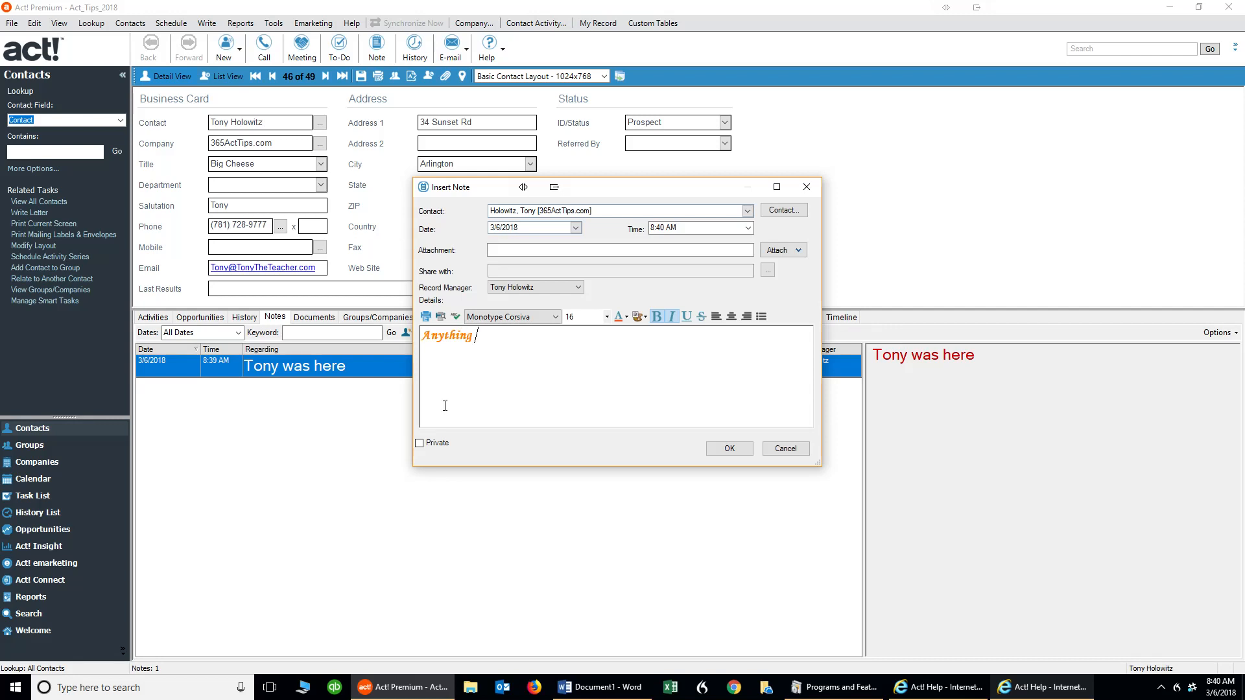
type("Here")
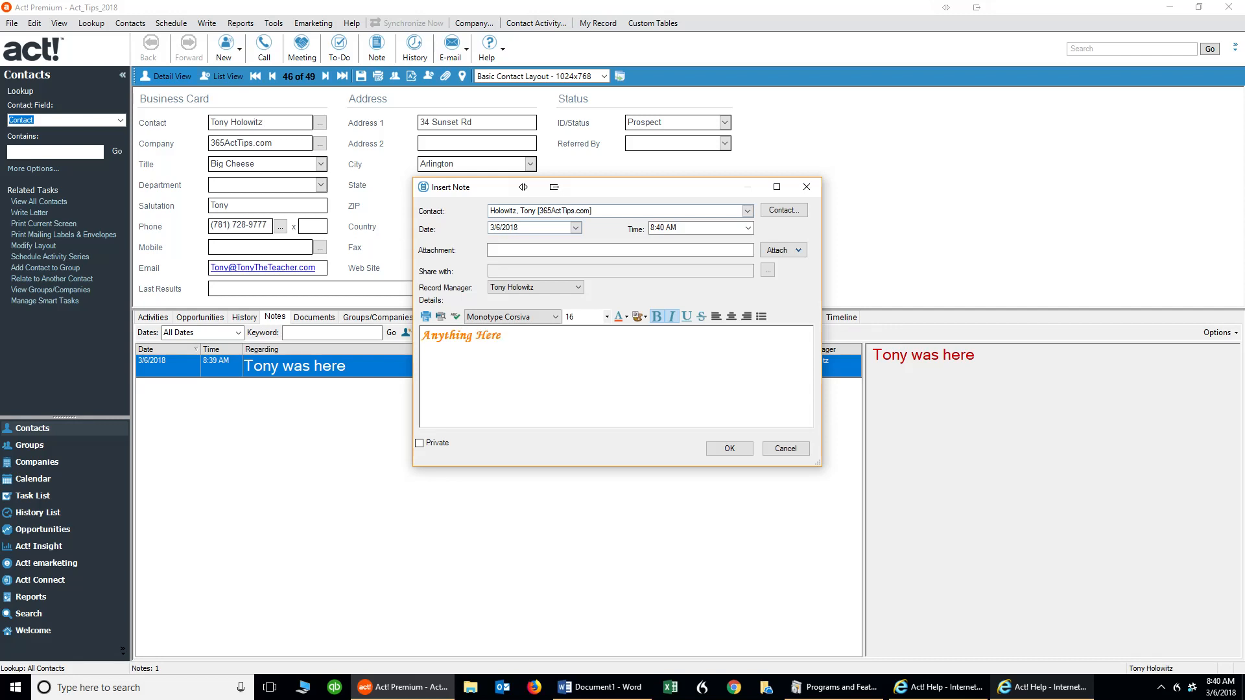
left_click(728, 448)
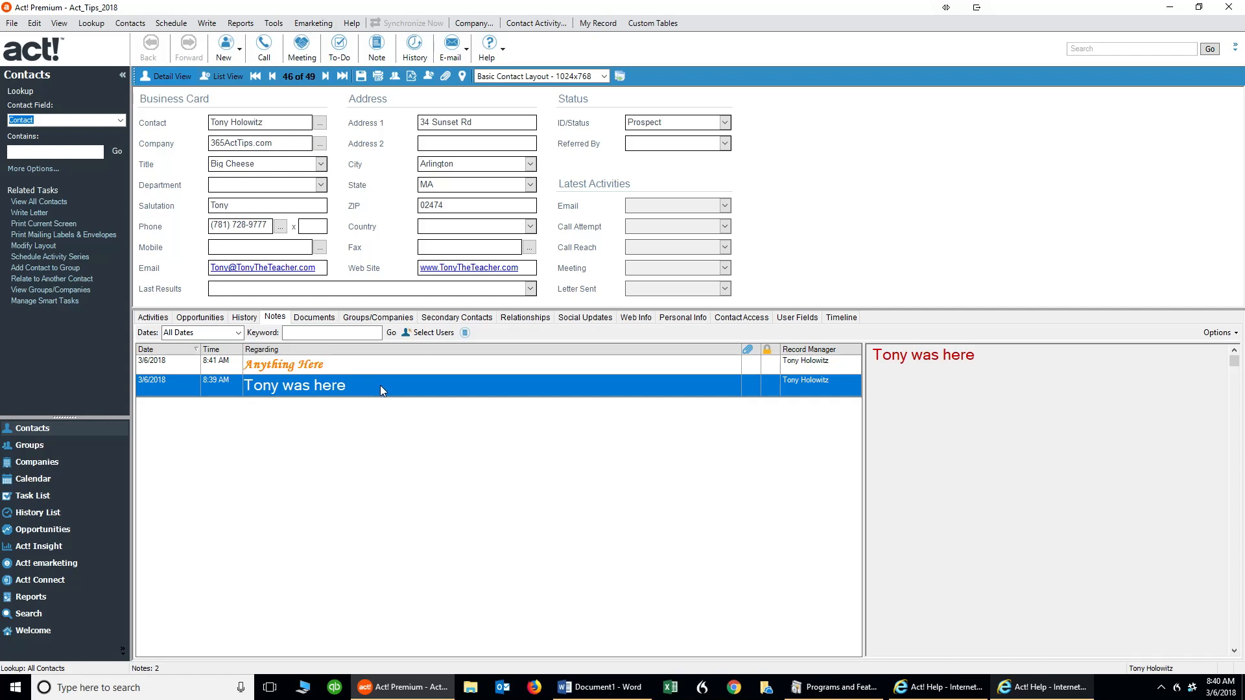
Switch to the contact's History tab to view its entries
left_click(244, 317)
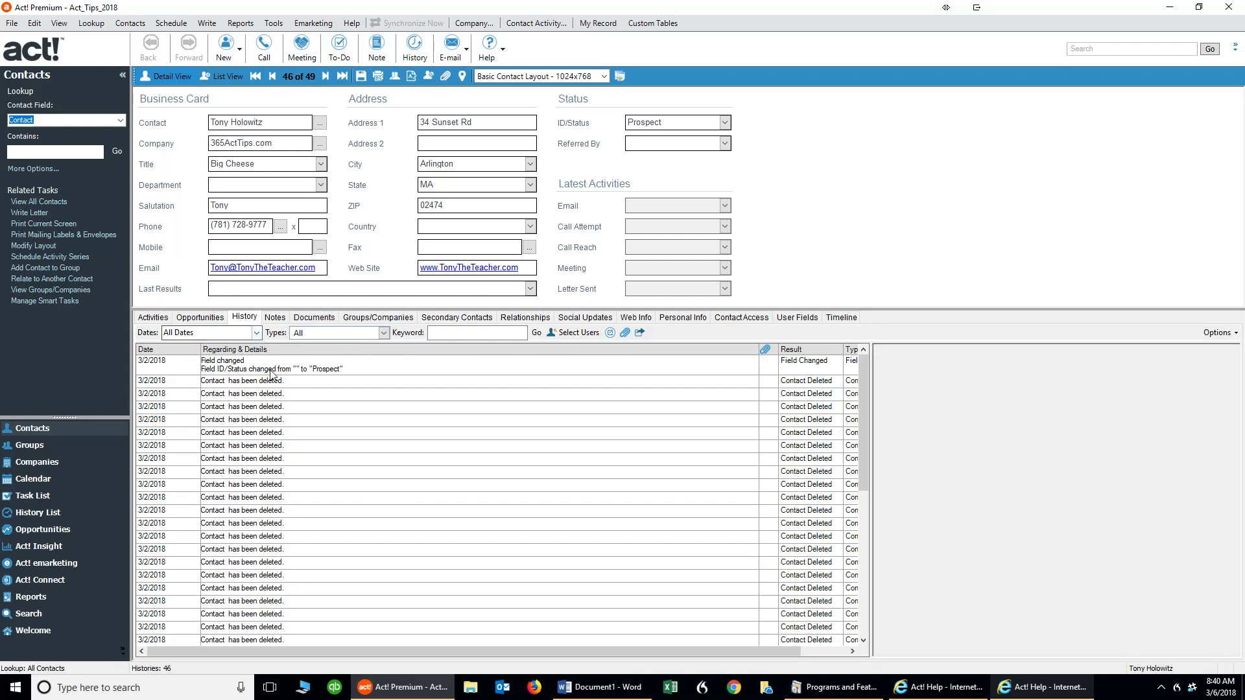
mouse_move(241, 455)
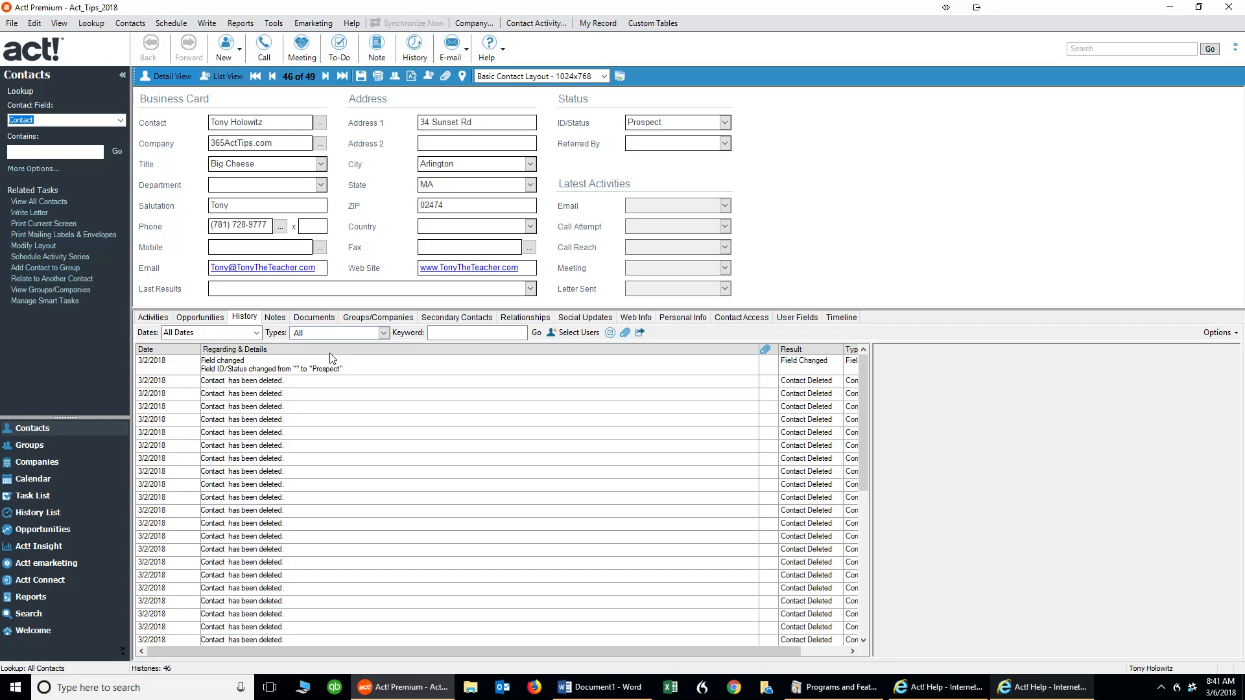
mouse_move(361, 350)
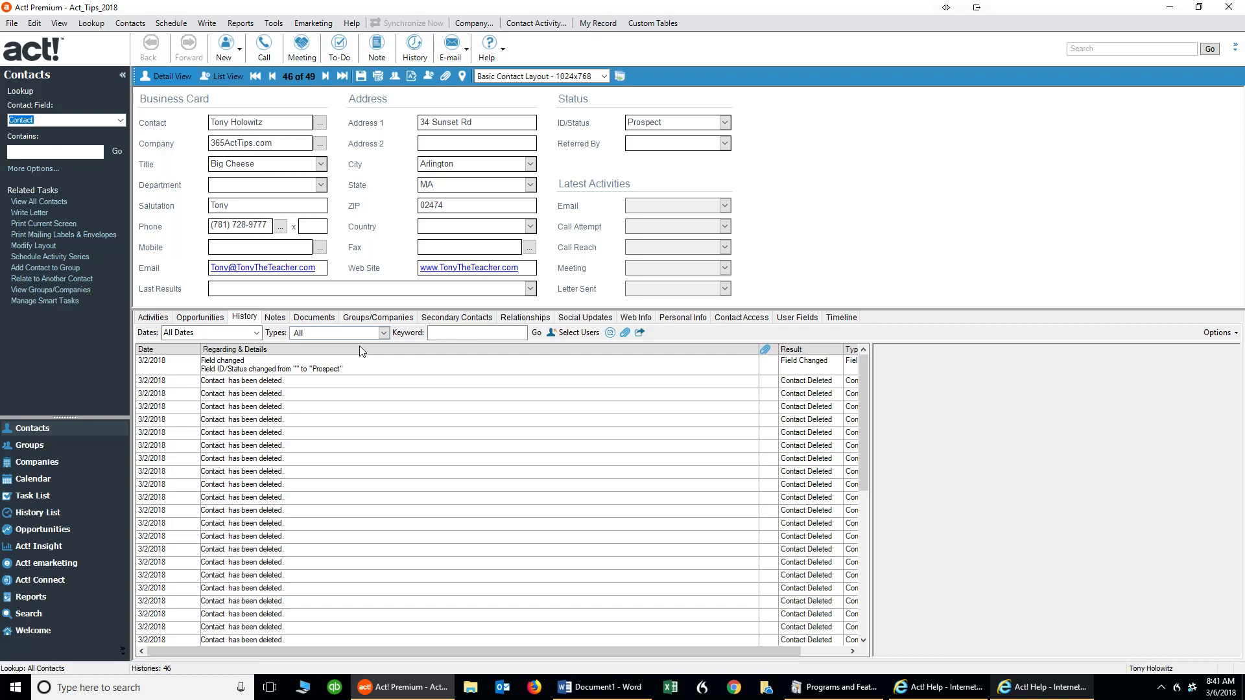